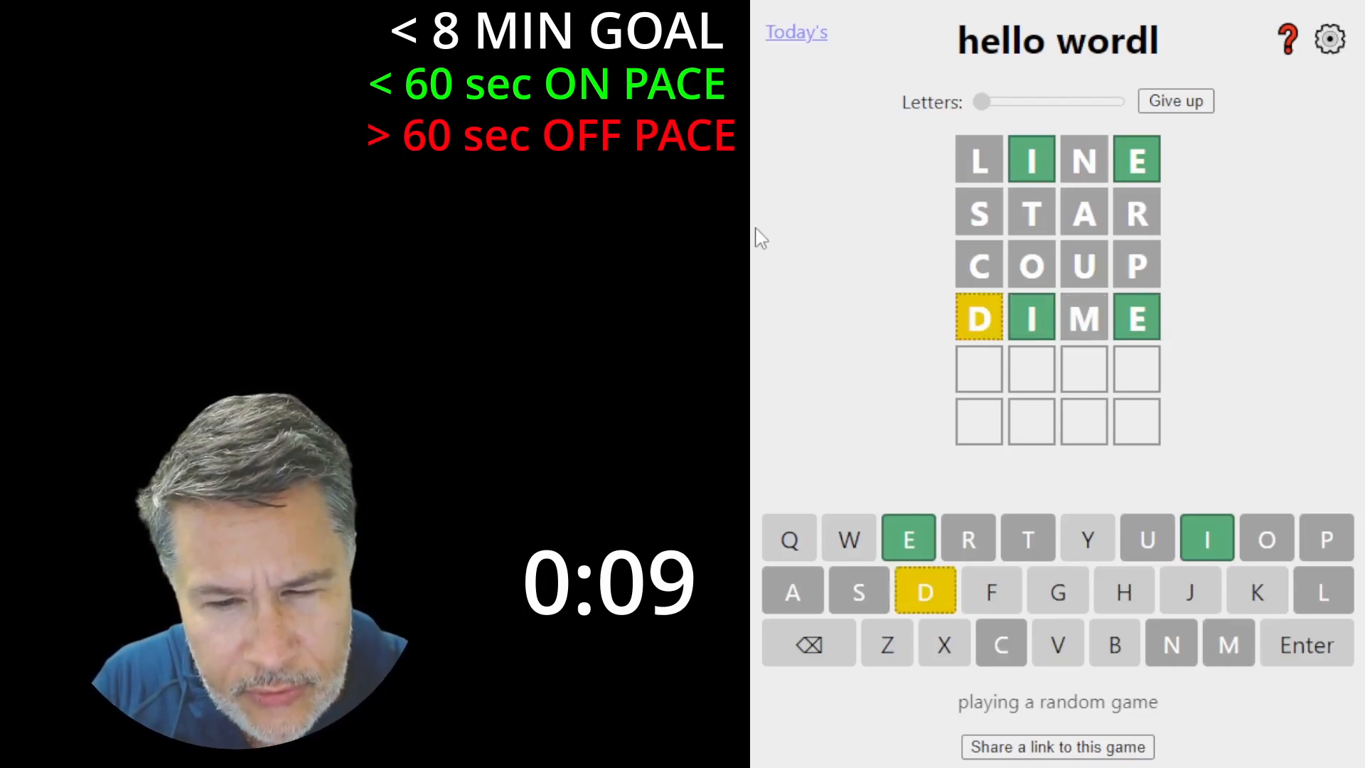
Win the four-letter board with HIDE and raise the Letters slider for a longer word.
{"action": "type", "text": "HIDE"}
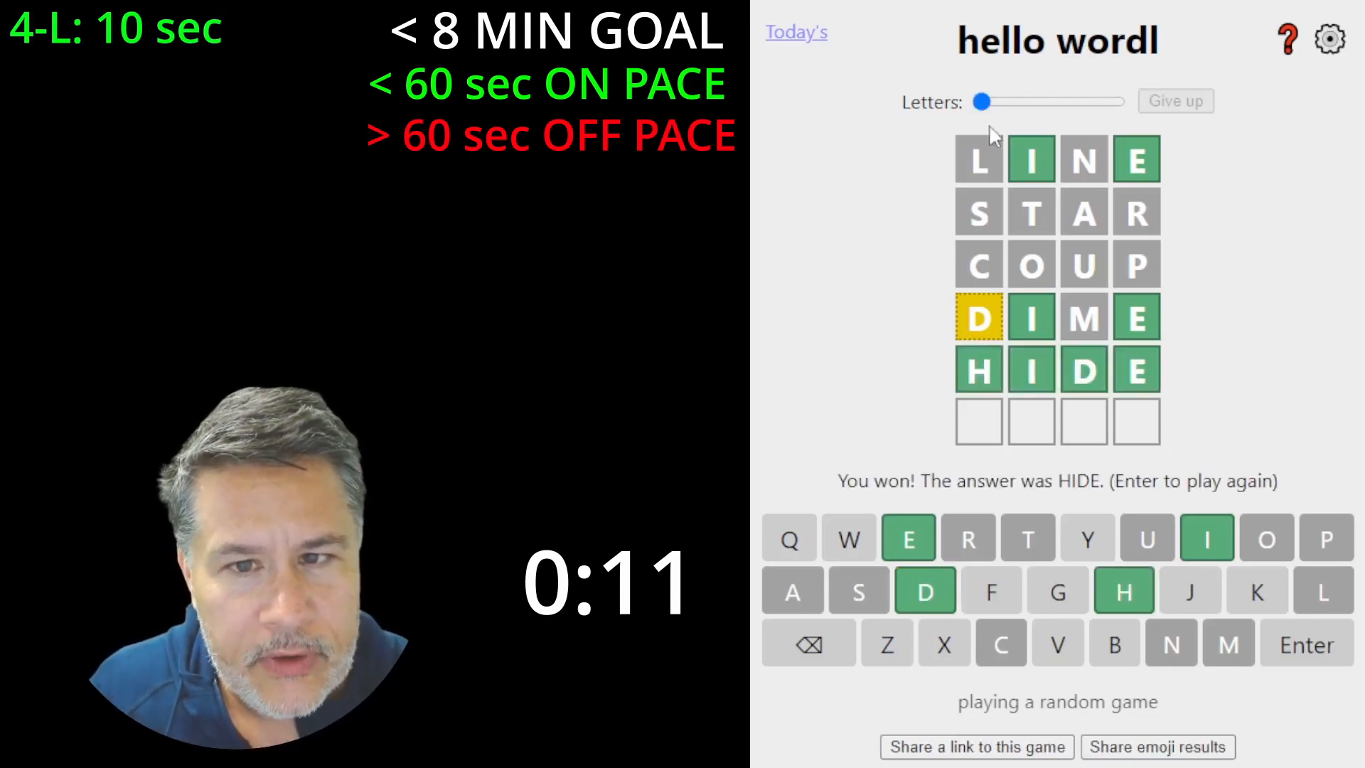
{"action": "key", "text": "Enter"}
{"action": "type", "text": "ALI"}
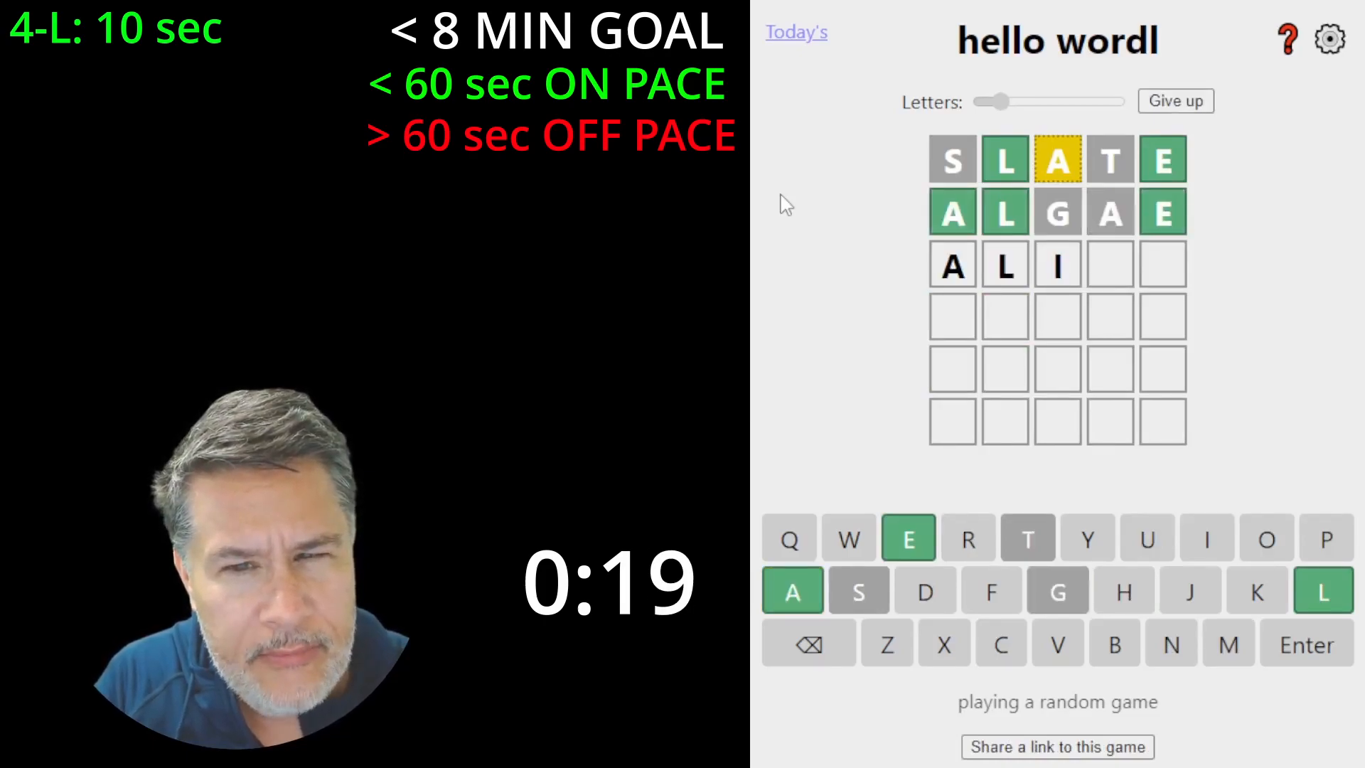
{"action": "left_click_drag", "start_coordinate": [992, 101], "coordinate": [1023, 101]}
{"action": "type", "text": "FILTH"}
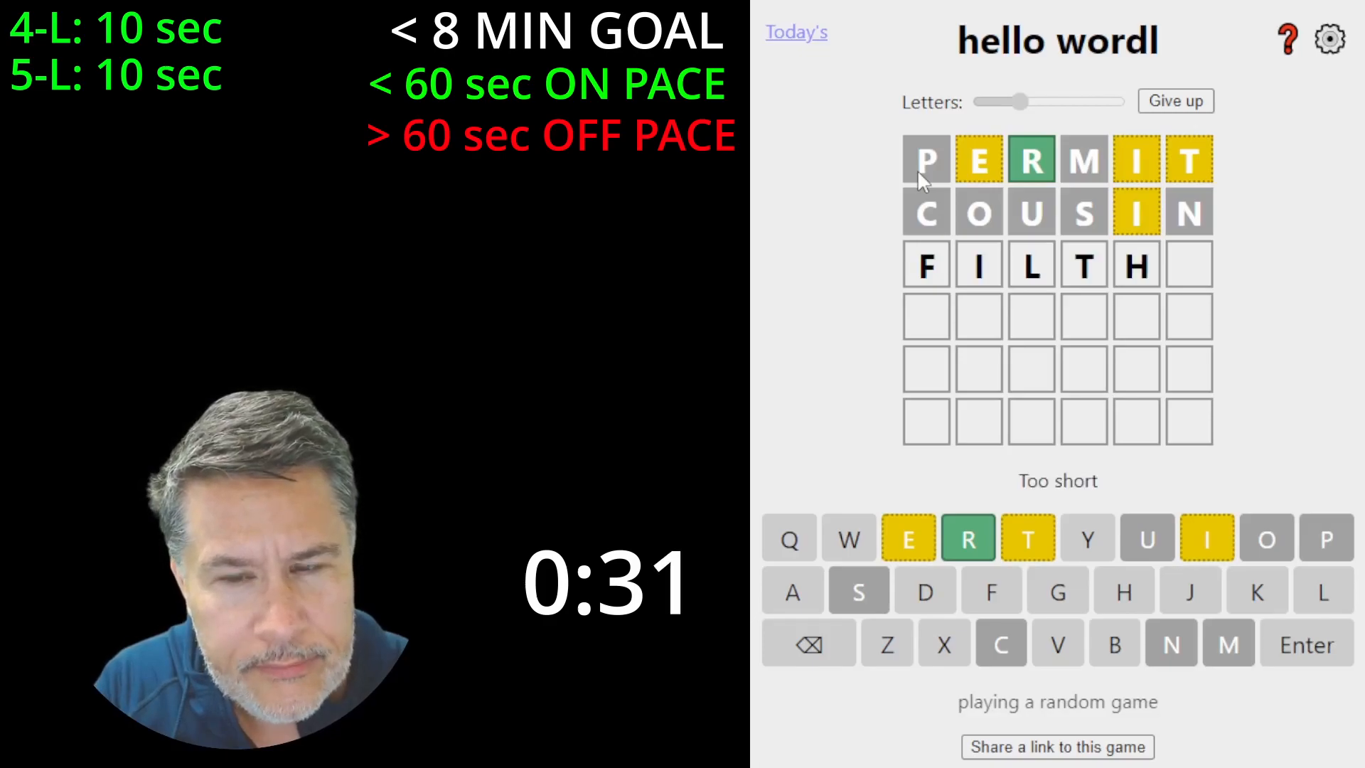
Finish the five-letter board, guess through to THRIVE, and raise the length to seven.
{"action": "type", "text": "Y"}
{"action": "left_click", "coordinate": [1057, 317]}
{"action": "type", "text": "TH"}
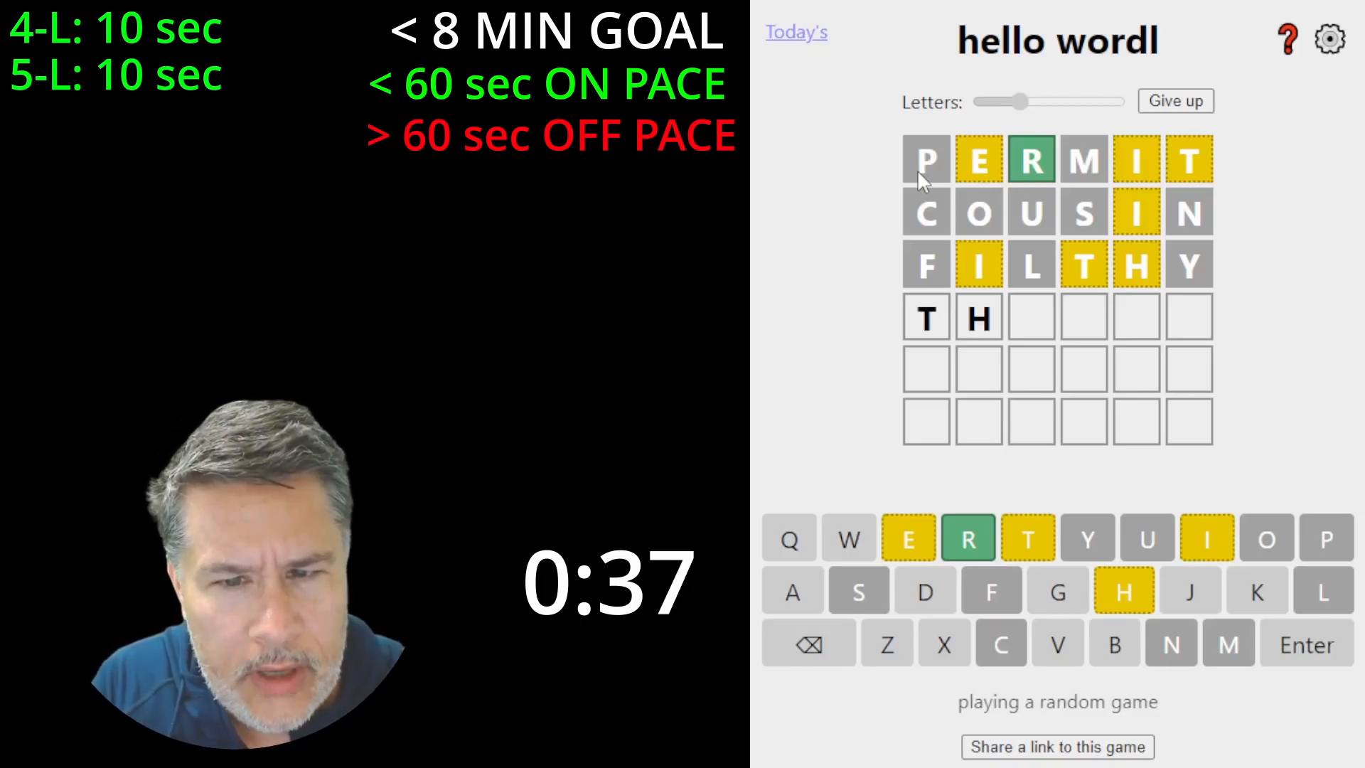
{"action": "type", "text": "RICE"}
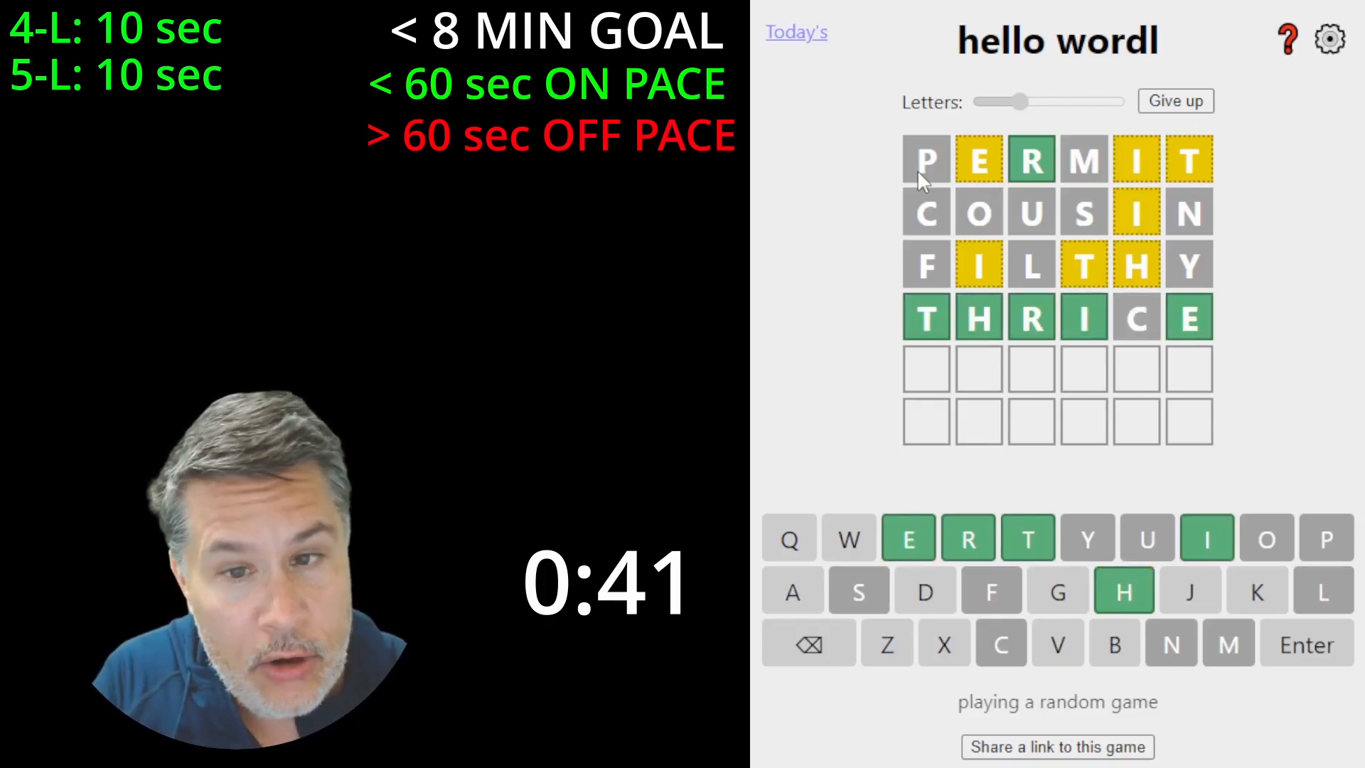
{"action": "key", "text": "Enter"}
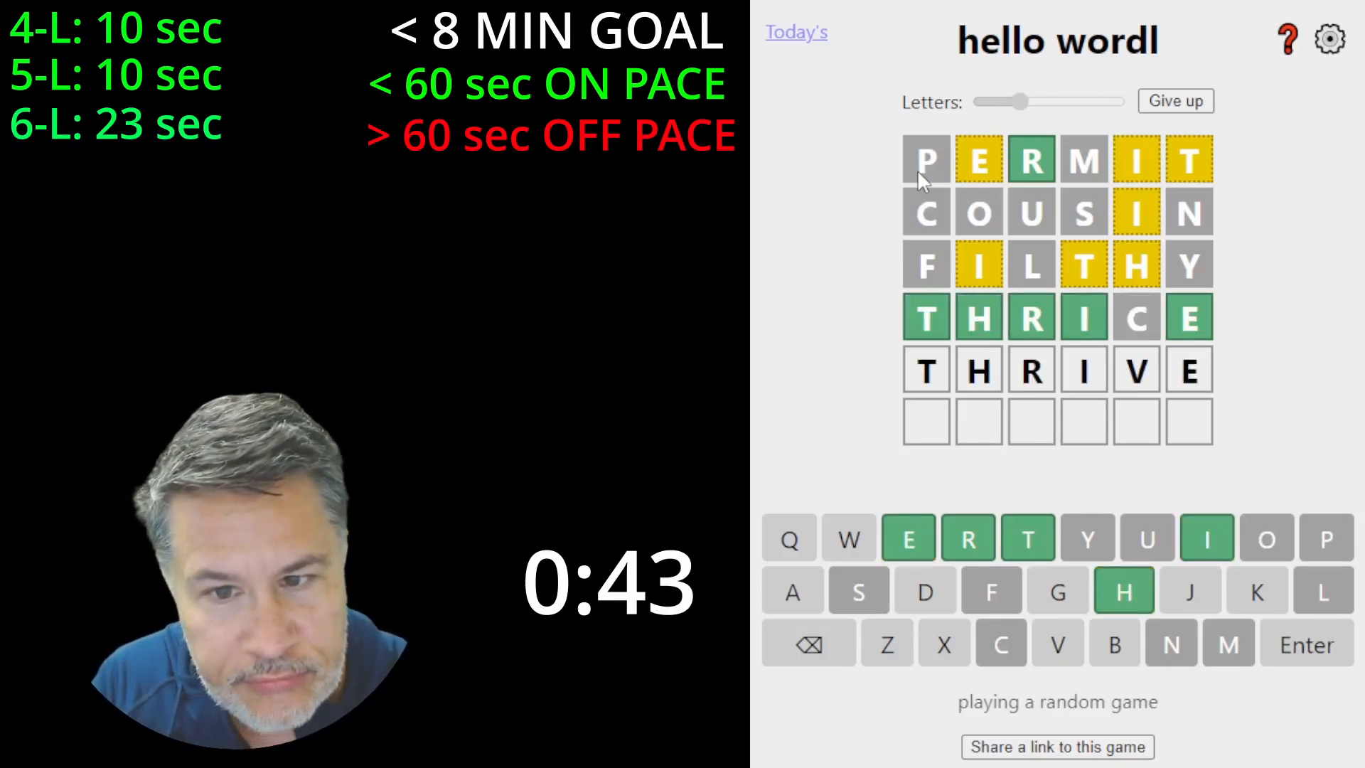
{"action": "left_click_drag", "start_coordinate": [1015, 100], "coordinate": [1044, 101]}
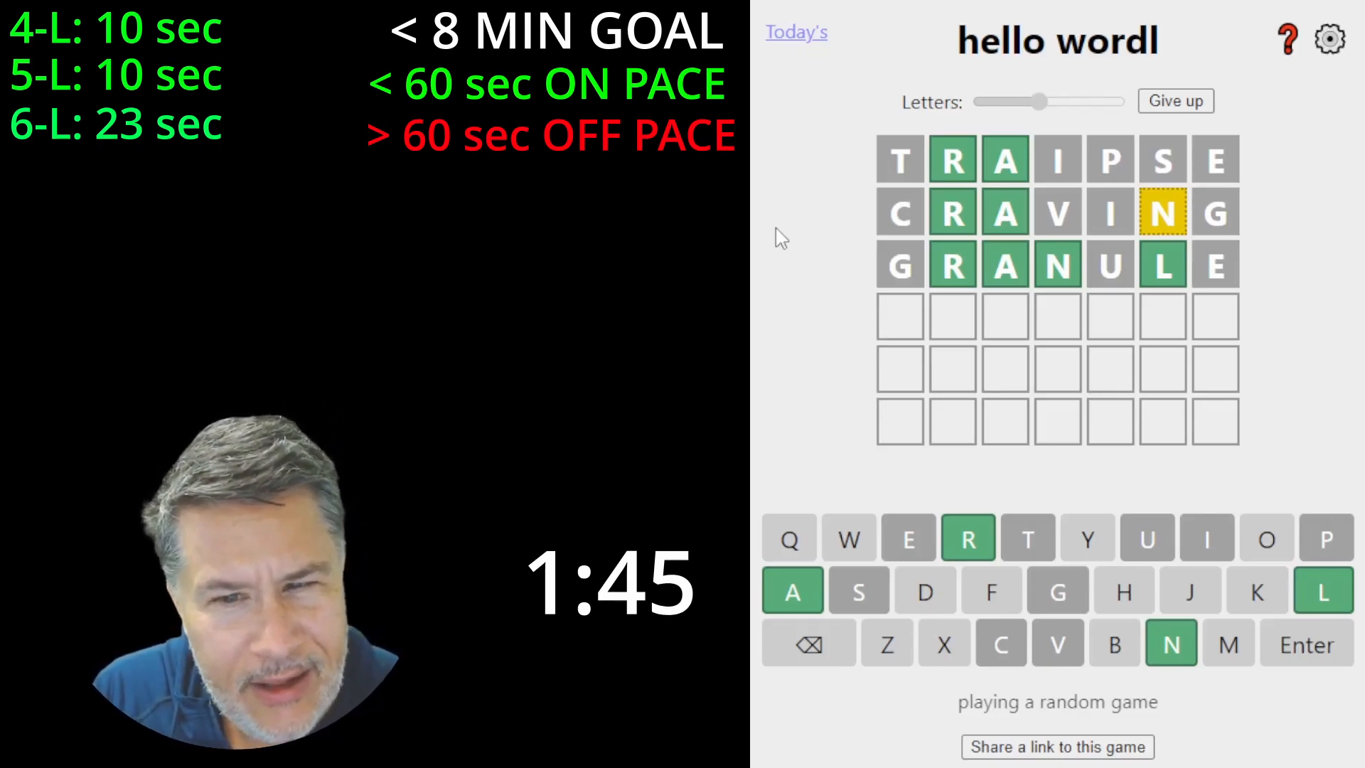
Solve the seven-letter puzzle after GRANOLA and open a blank eight-letter board.
{"action": "type", "text": "X"}
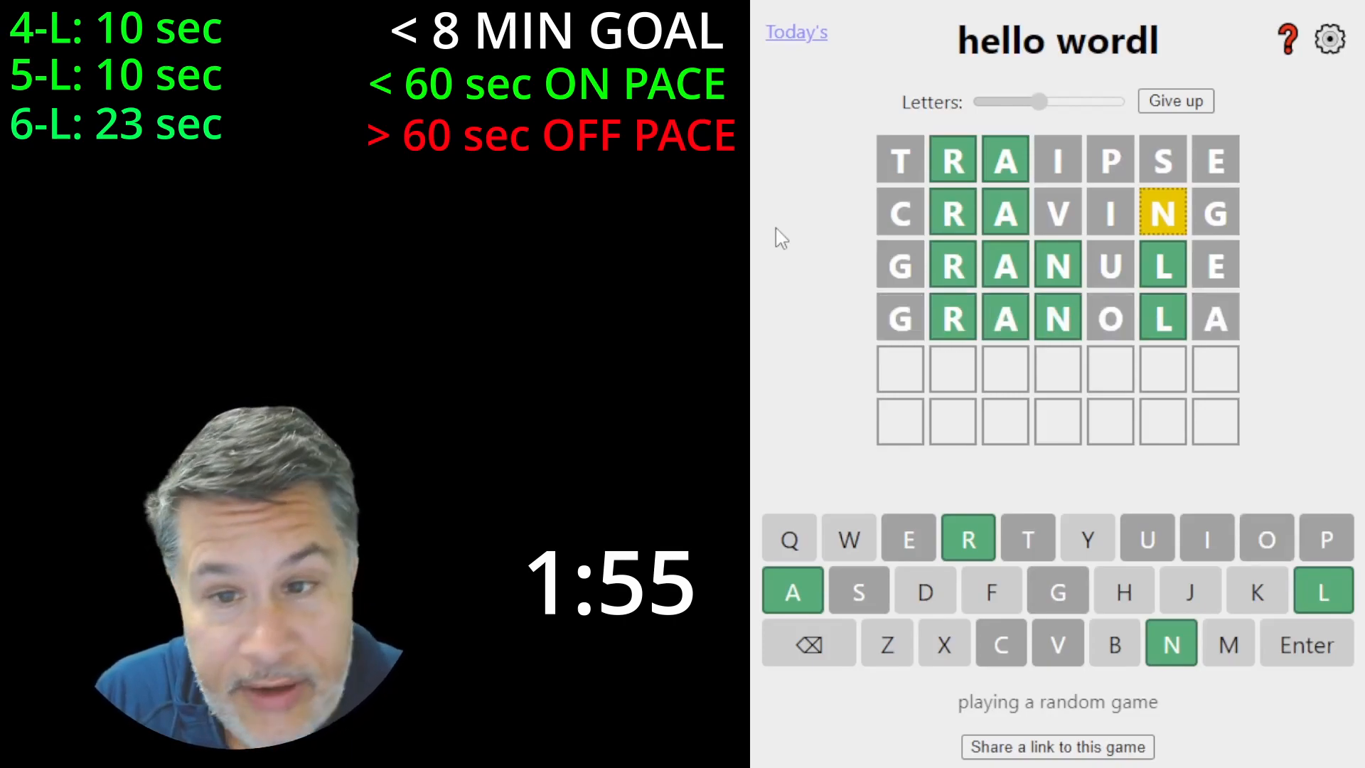
{"action": "type", "text": "XRAN"}
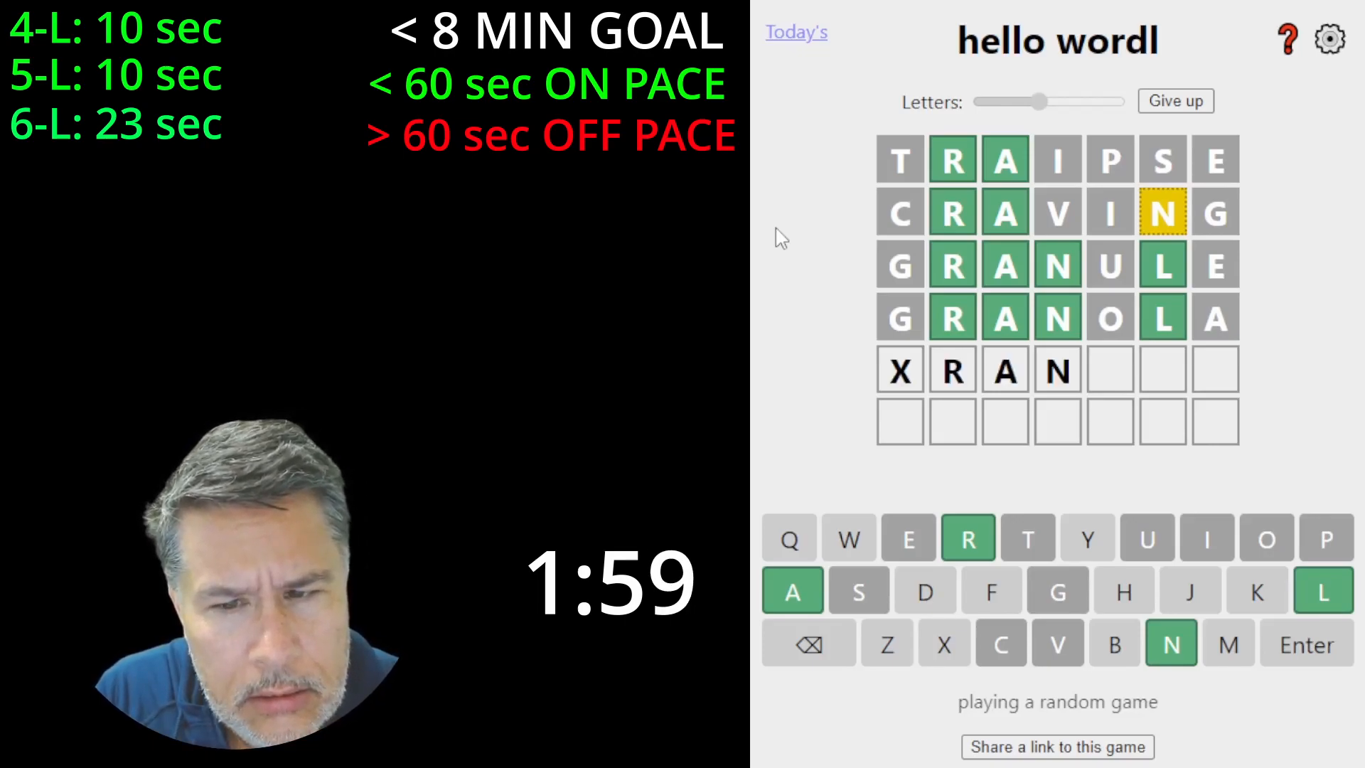
{"action": "type", "text": "A"}
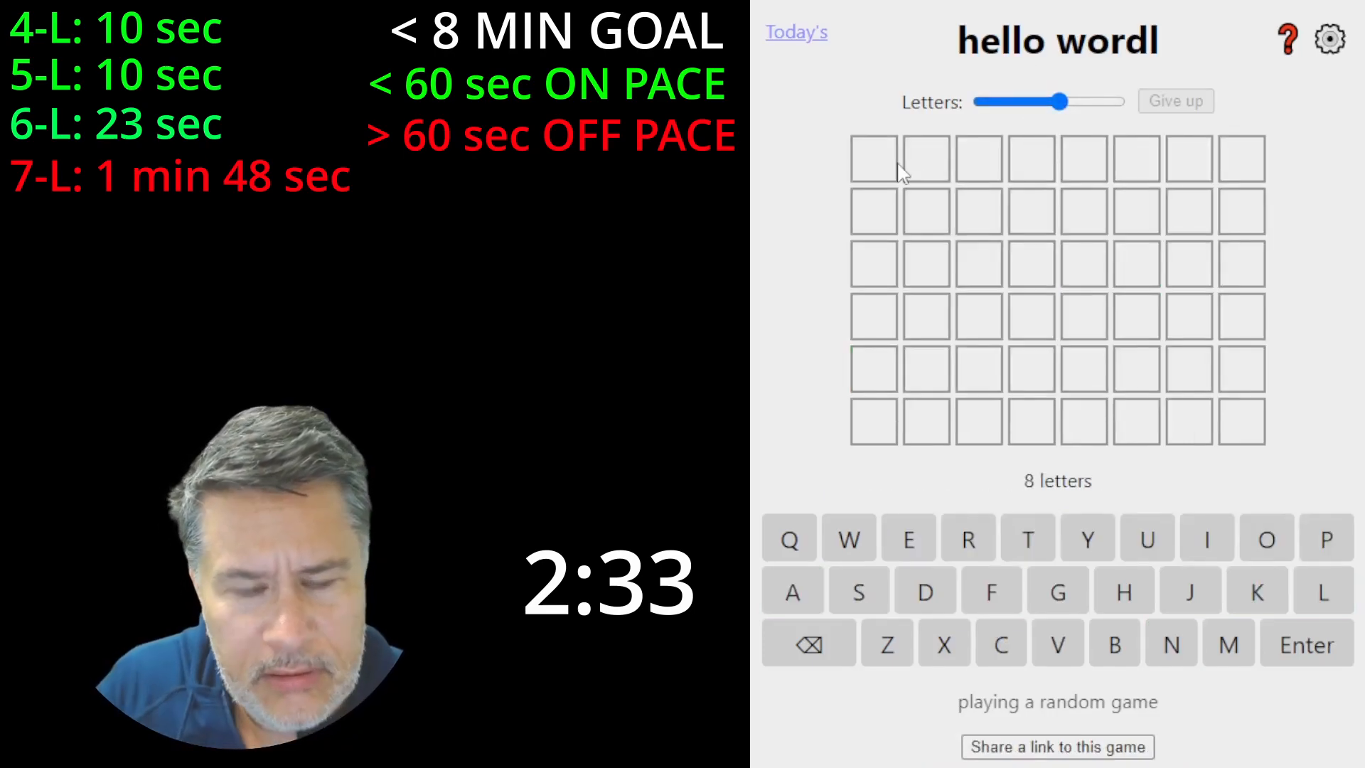
Enter TRAIPSED, CHOWDERS and SPINDLES, erasing mistyped letters along the way.
{"action": "type", "text": "TRI"}
{"action": "left_click", "coordinate": [1057, 316]}
{"action": "type", "text": "SLLI"}
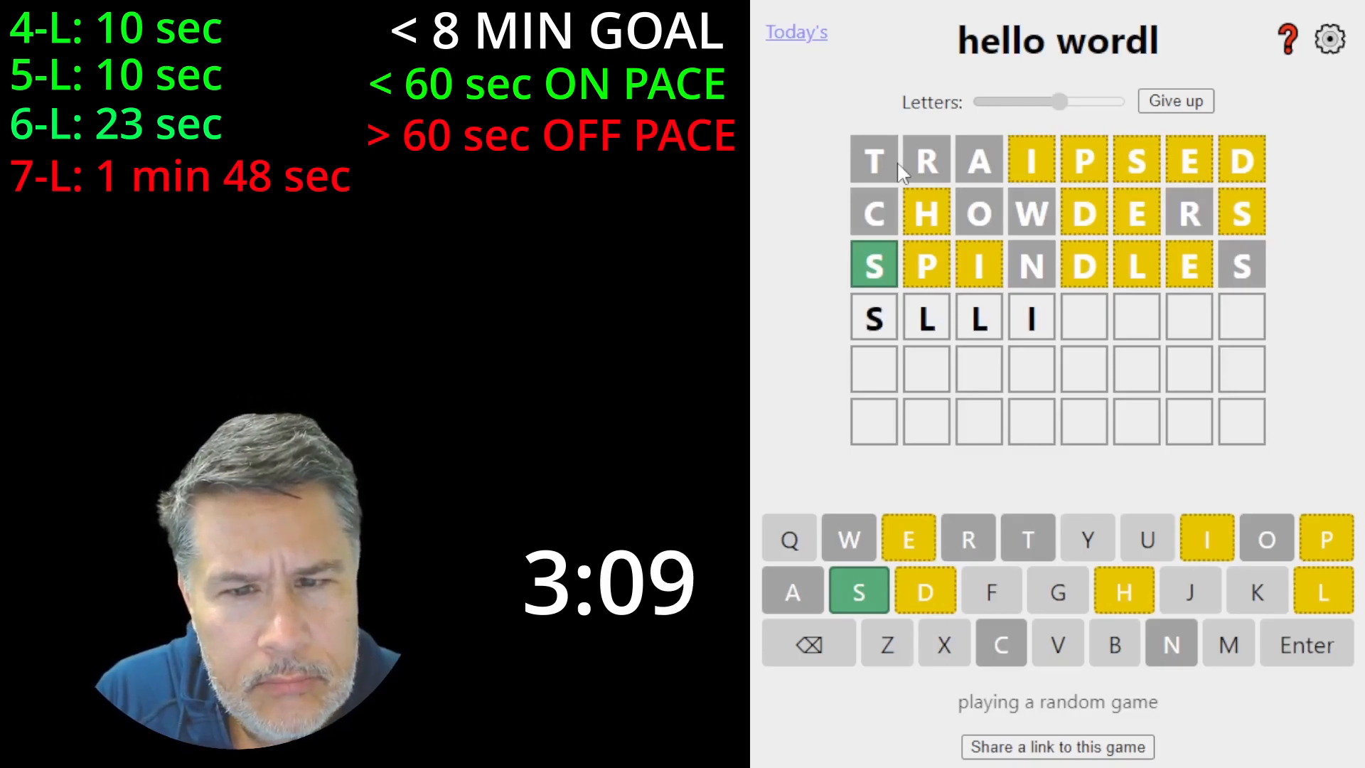
{"action": "key", "text": "Backspace"}
{"action": "type", "text": "SP"}
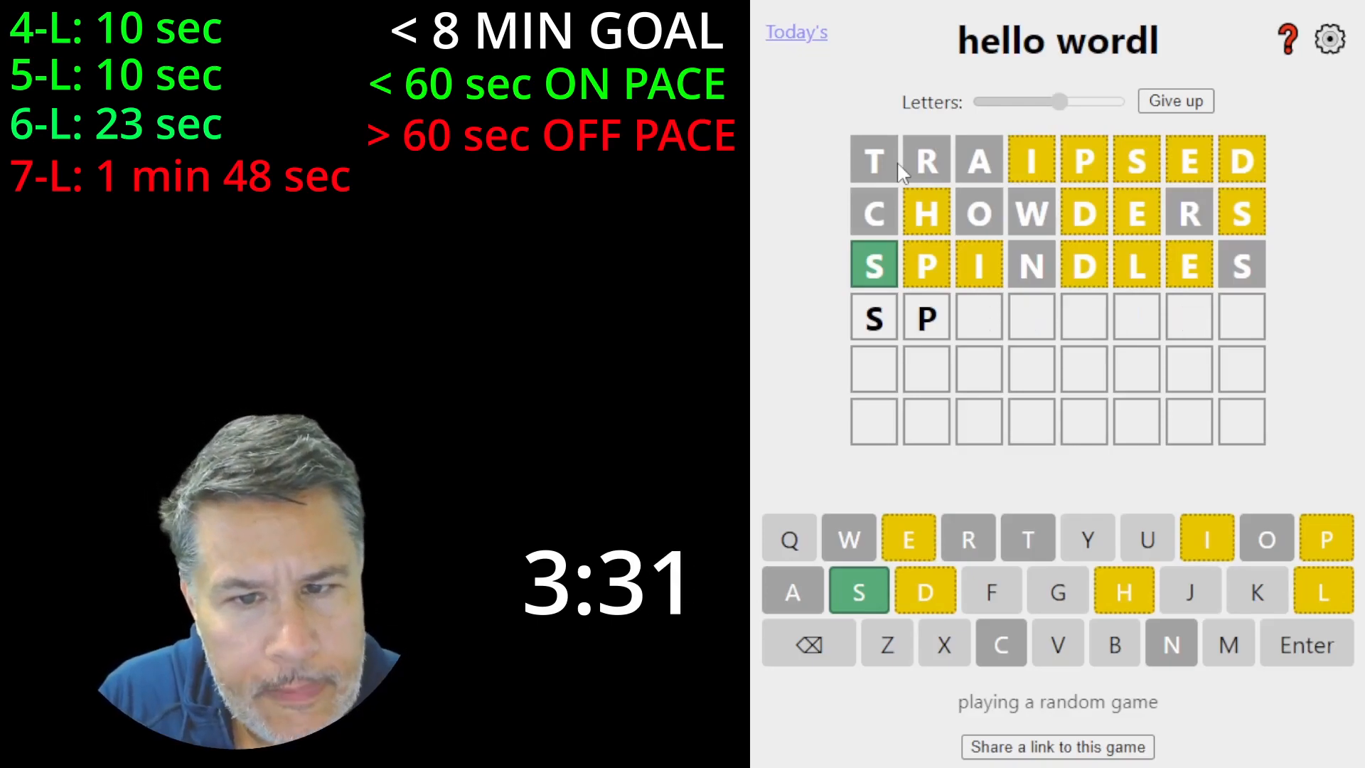
Solve the eight-letter puzzle with SULPHITE.
{"action": "type", "text": "LE"}
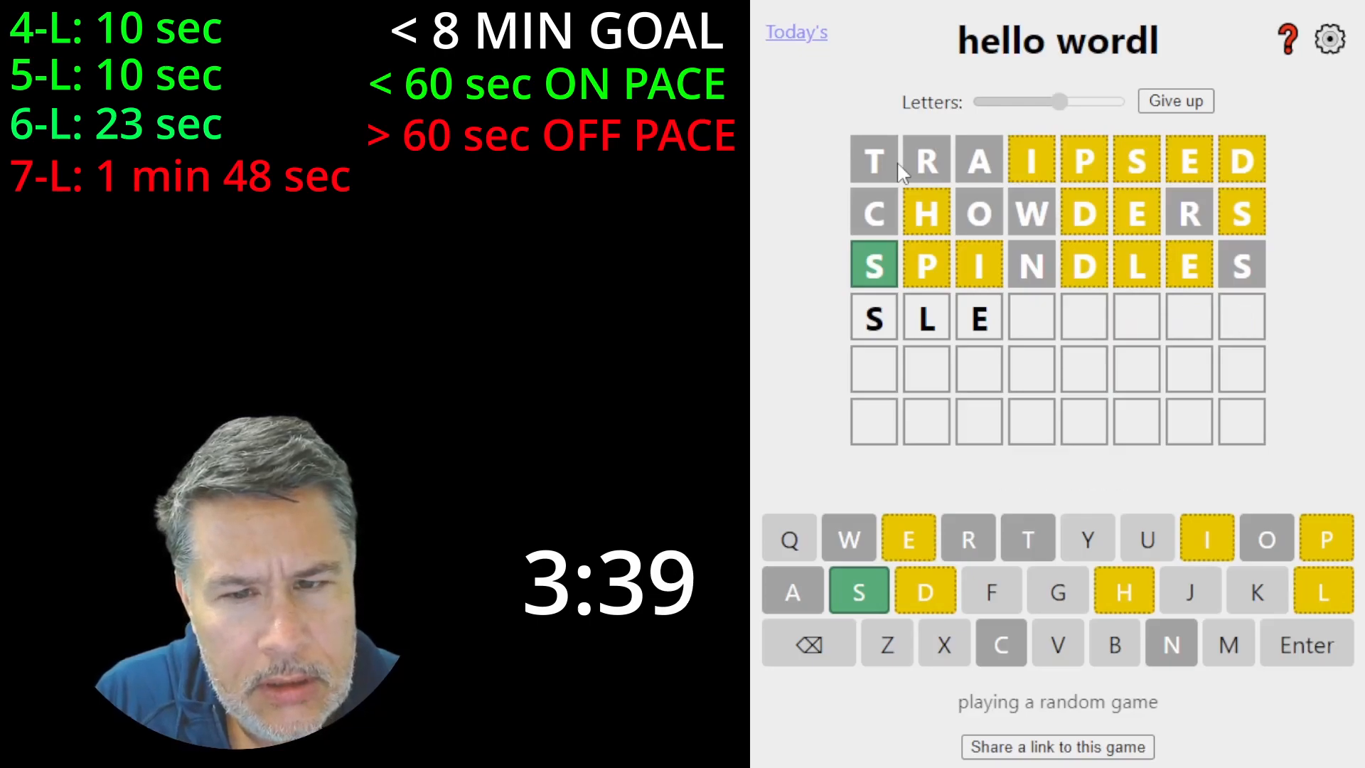
{"action": "type", "text": "NGING"}
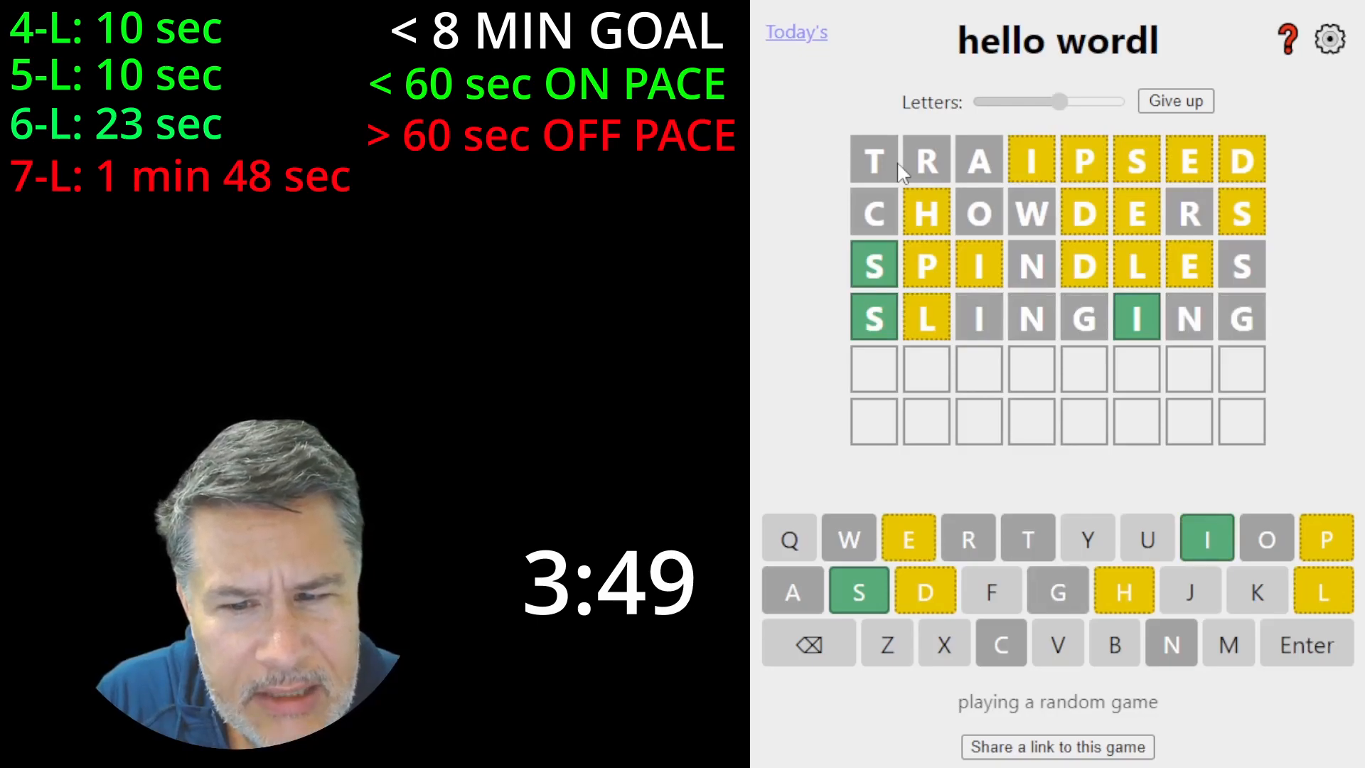
{"action": "type", "text": "U"}
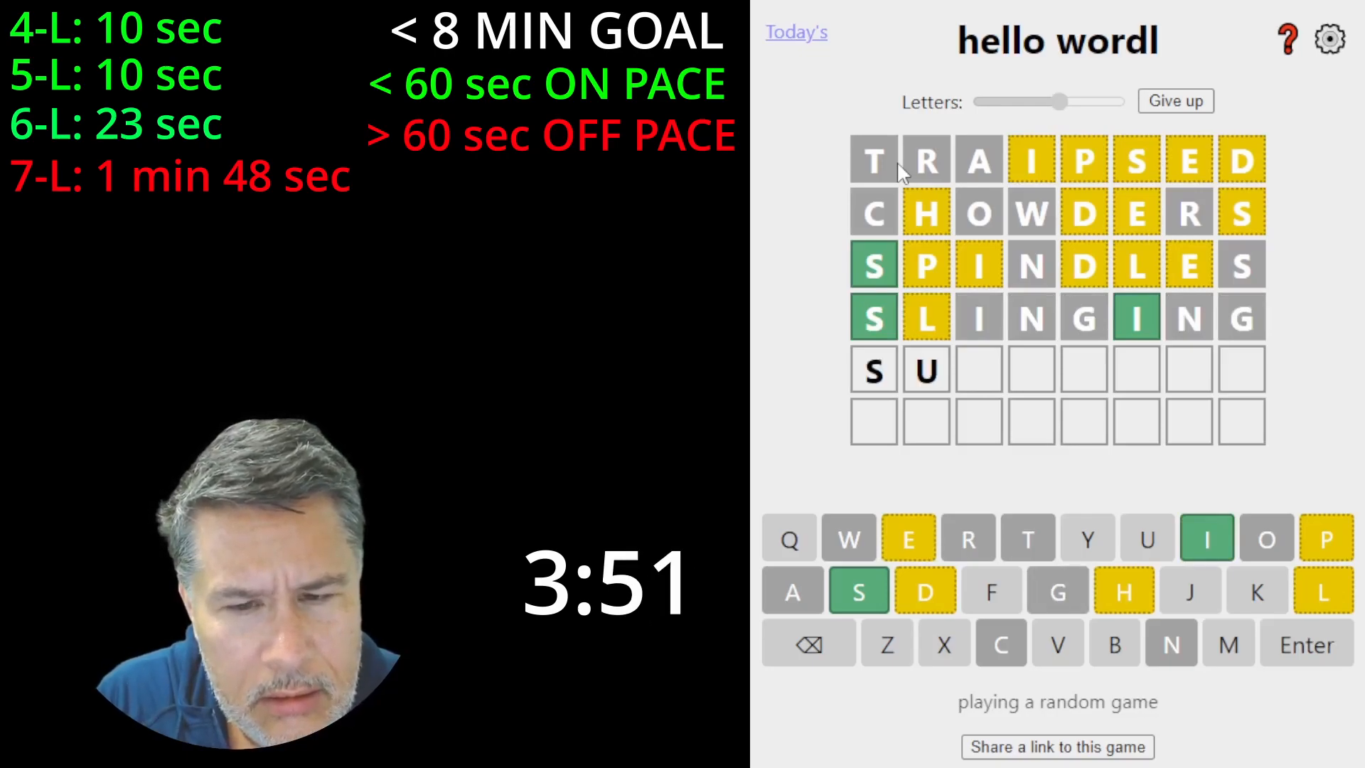
{"action": "type", "text": "LPHITE"}
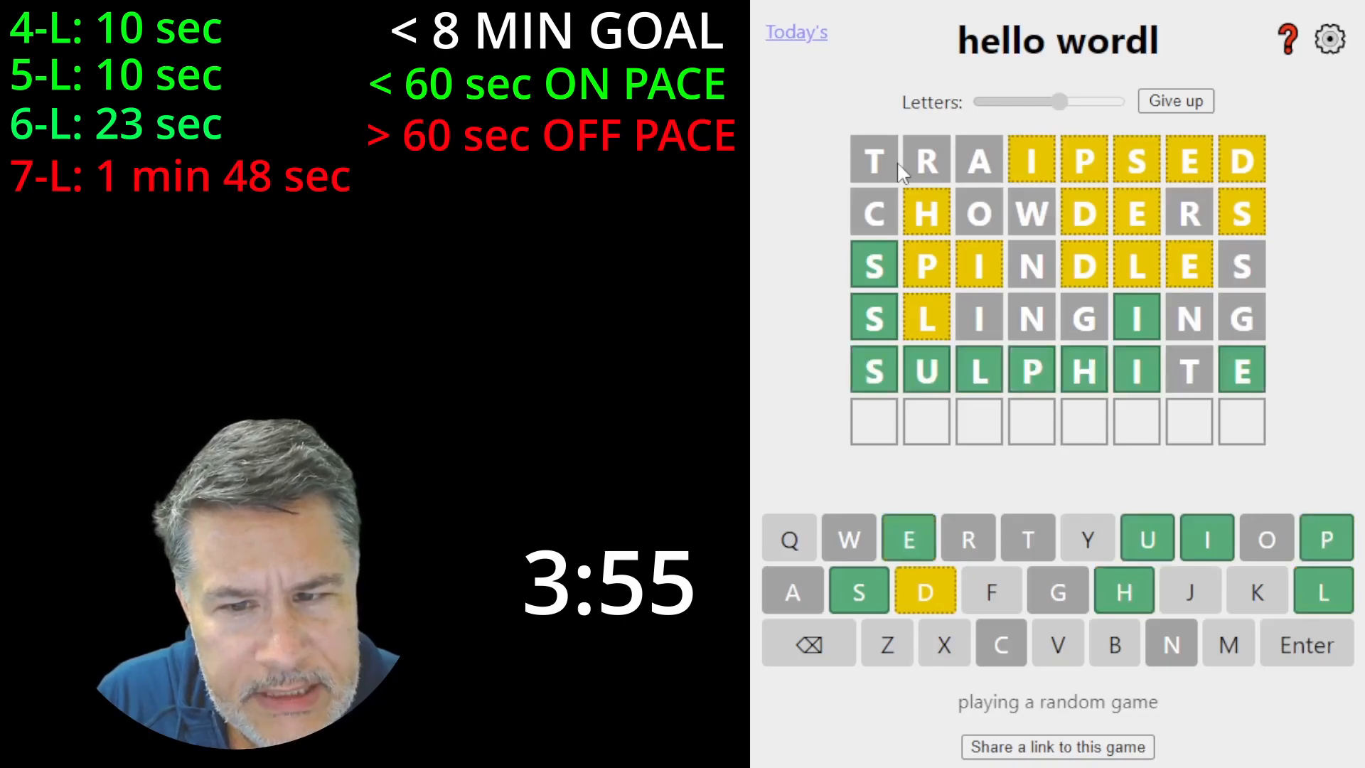
{"action": "type", "text": "SU"}
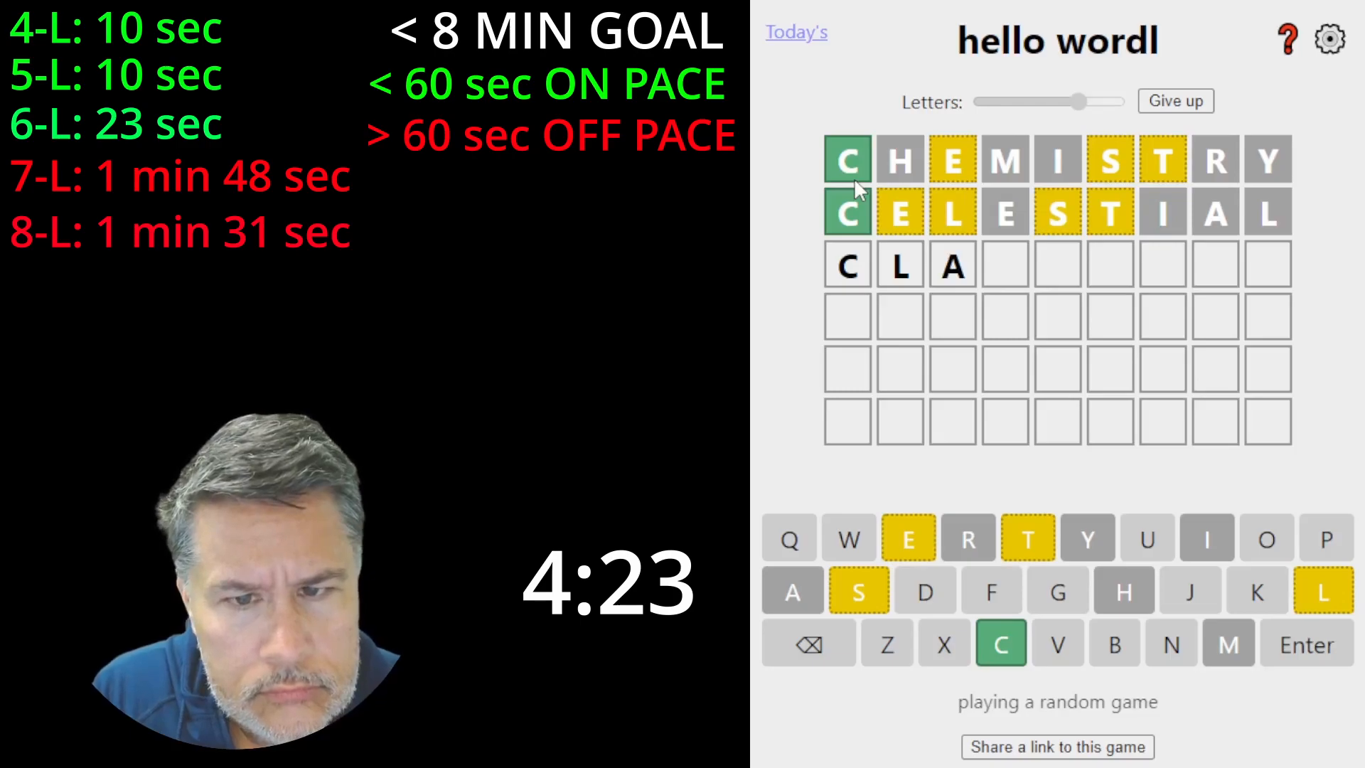
Submit CLOCKWORK as the third nine-letter guess and begin the next word.
{"action": "type", "text": "IR"}
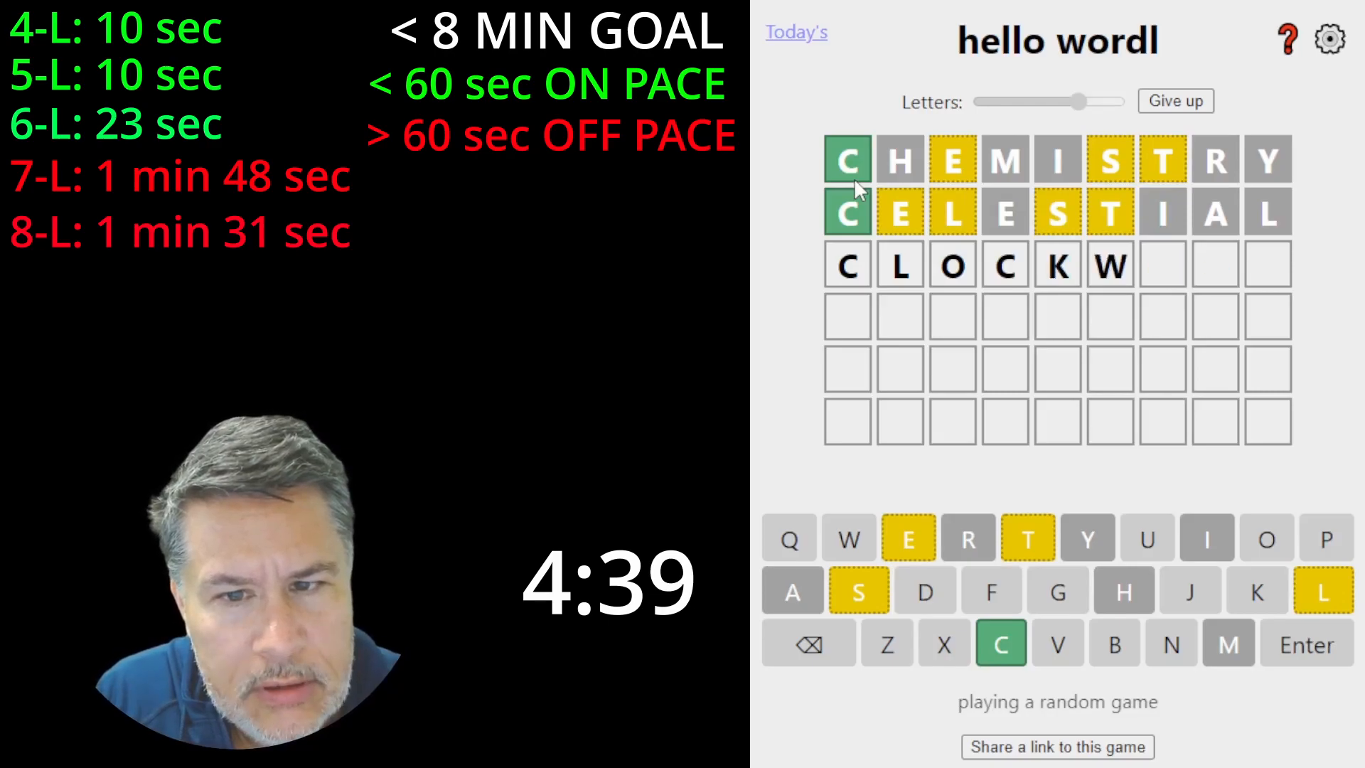
{"action": "key", "text": "Enter"}
{"action": "type", "text": "CHO"}
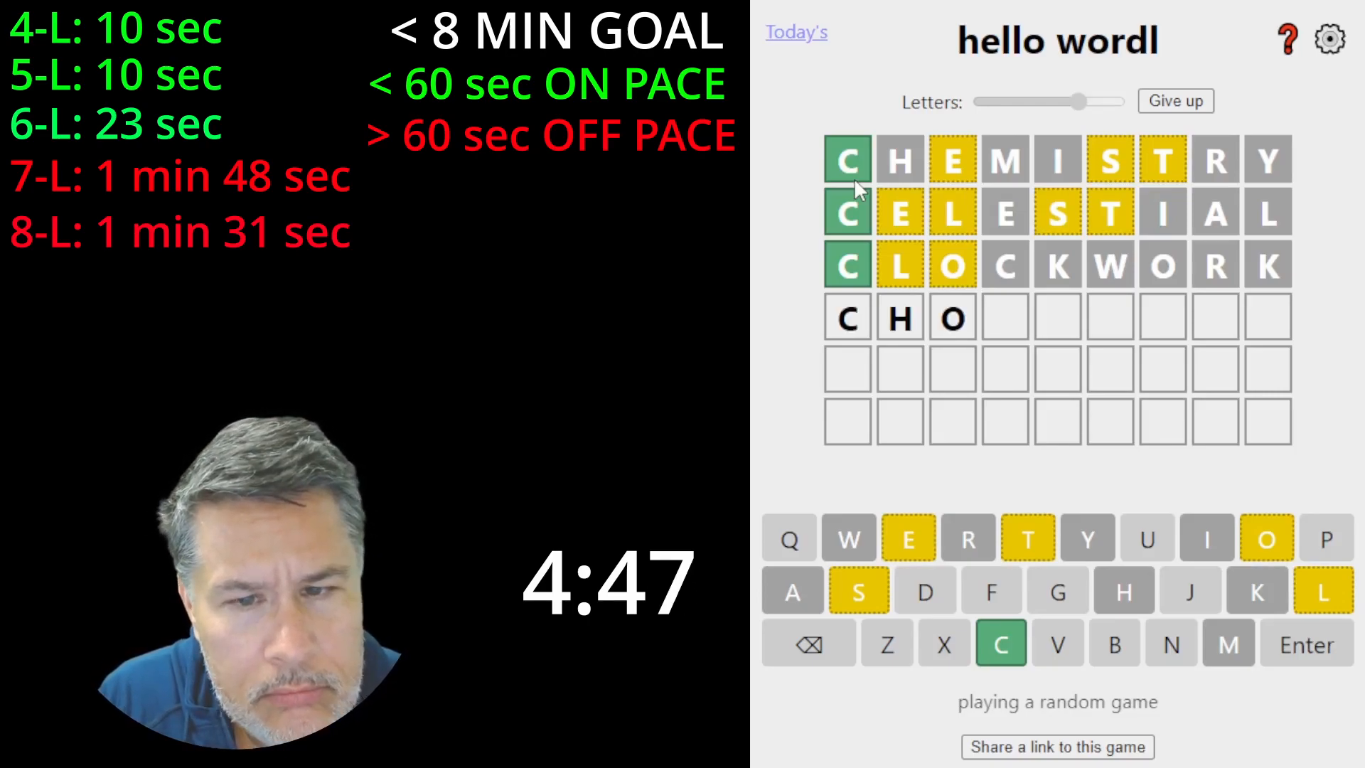
{"action": "type", "text": "LEST"}
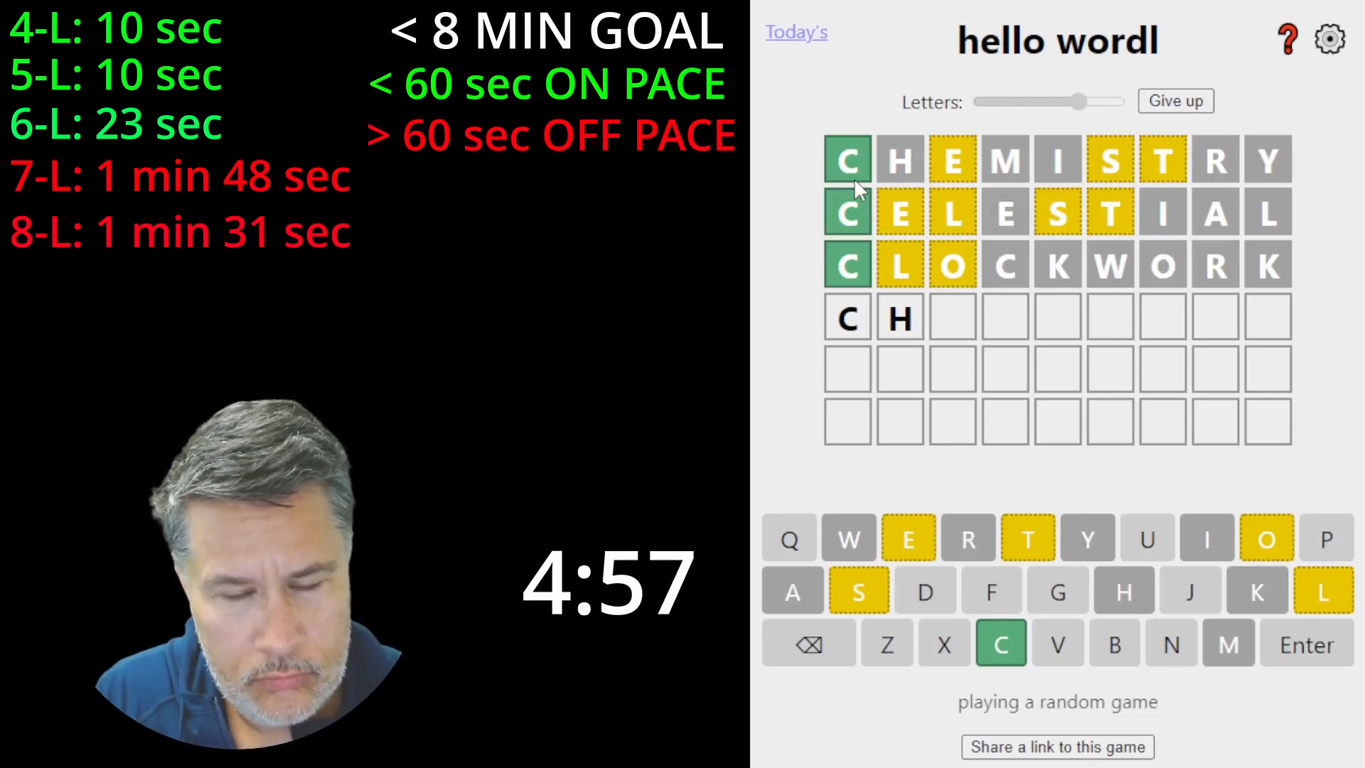
Enter CHASTISED and CAPTURING as nine-letter guesses four and five, confirming T.
{"action": "type", "text": "ASTISED"}
{"action": "left_click", "coordinate": [1058, 420]}
{"action": "type", "text": "C"}
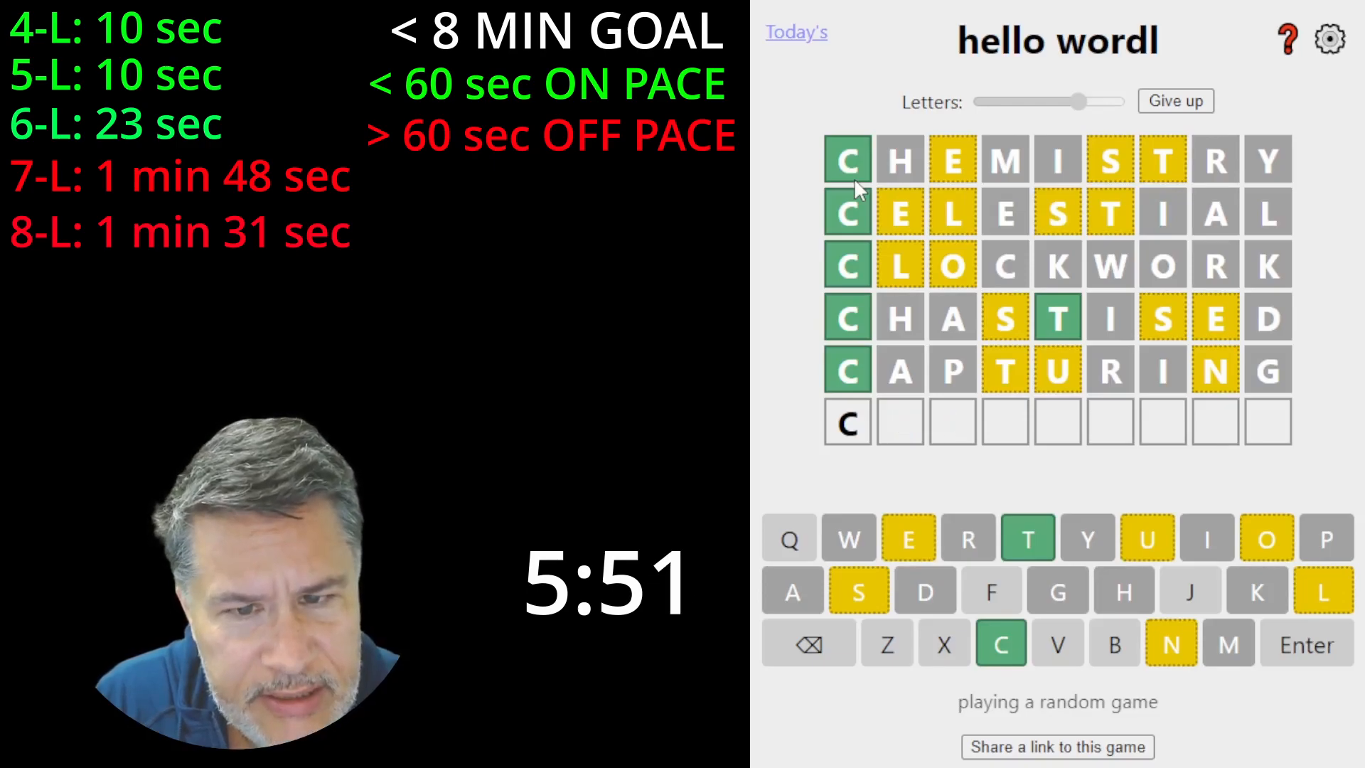
Submit the winning nine-letter guess (2 min 32 sec) and open a blank ten-letter board.
{"action": "type", "text": "XXXT"}
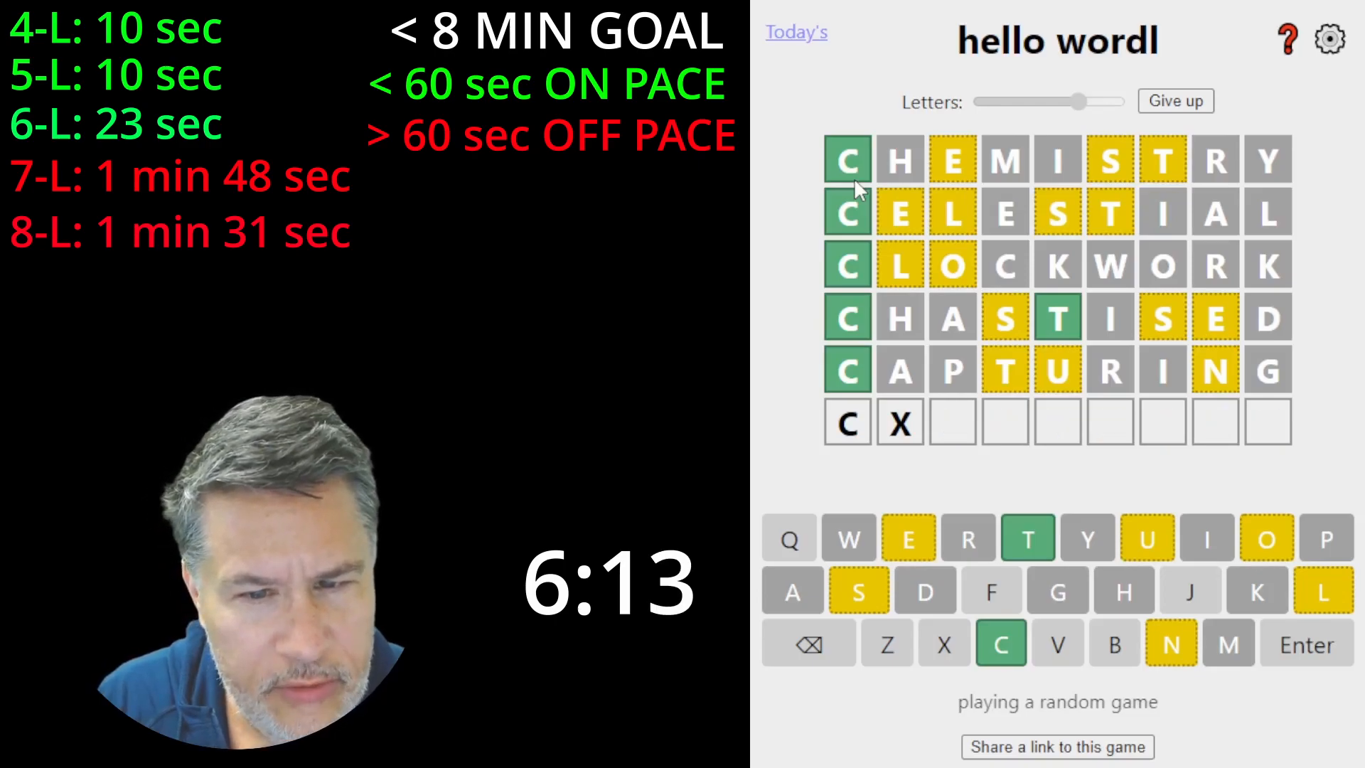
{"action": "type", "text": "OUNT"}
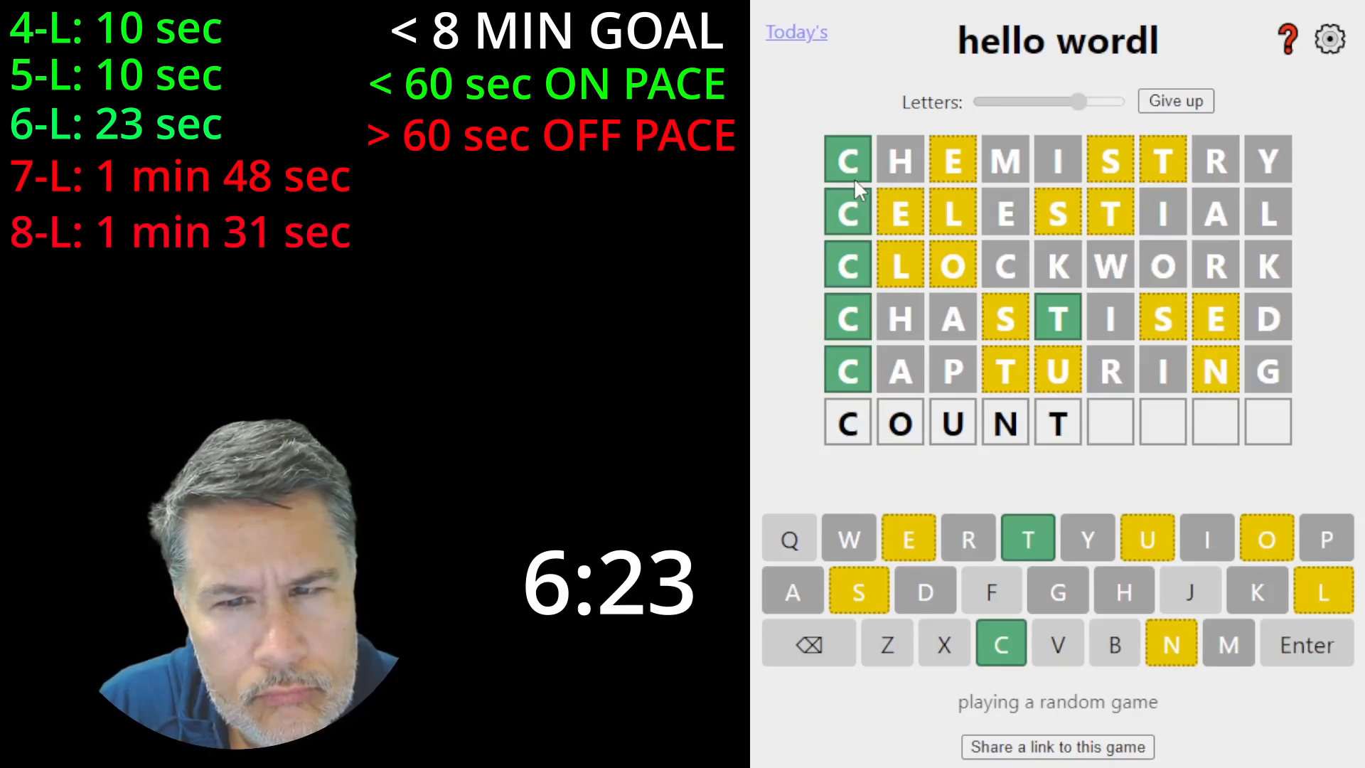
{"action": "type", "text": "E"}
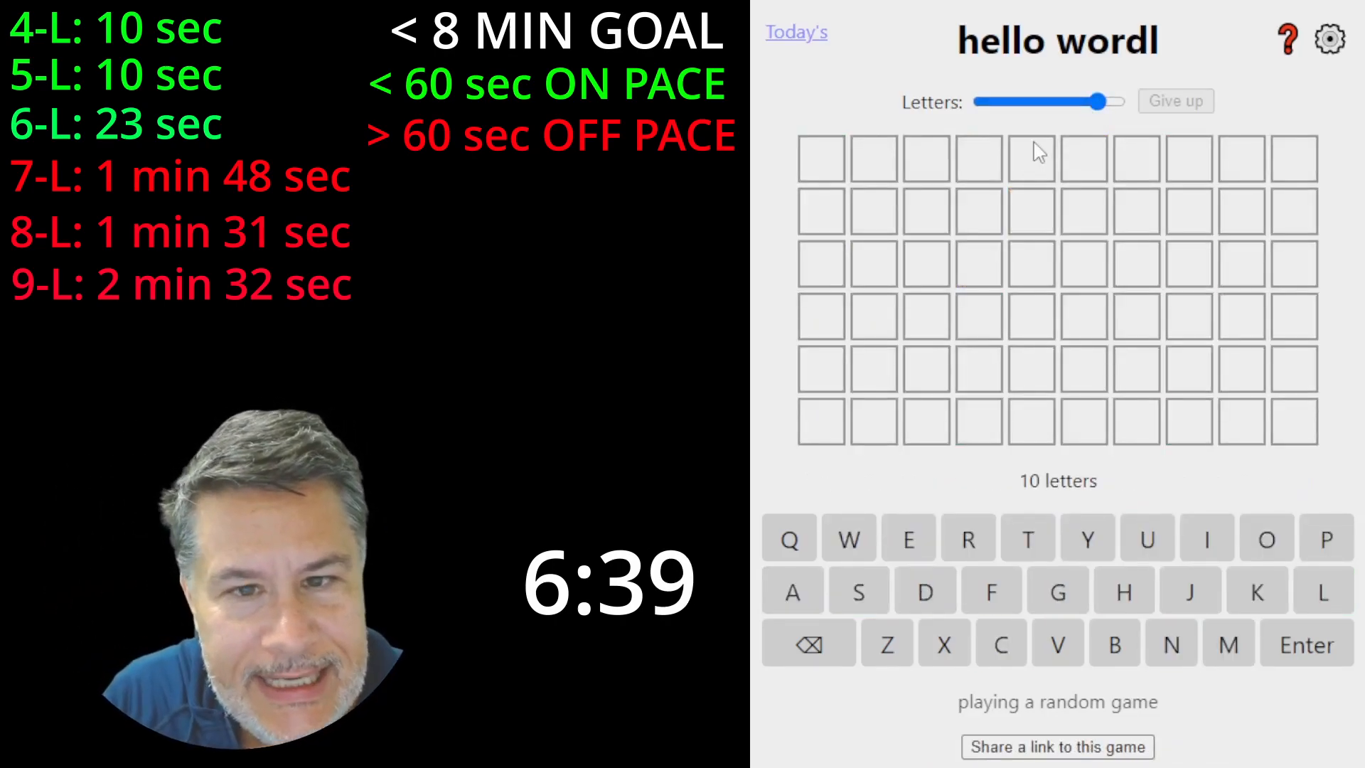
Guess MISCREANTS, MANAGEMENT, MUNICIPALS, then win with MONUMENTAL in 59 seconds.
{"action": "type", "text": "MISCREANTS"}
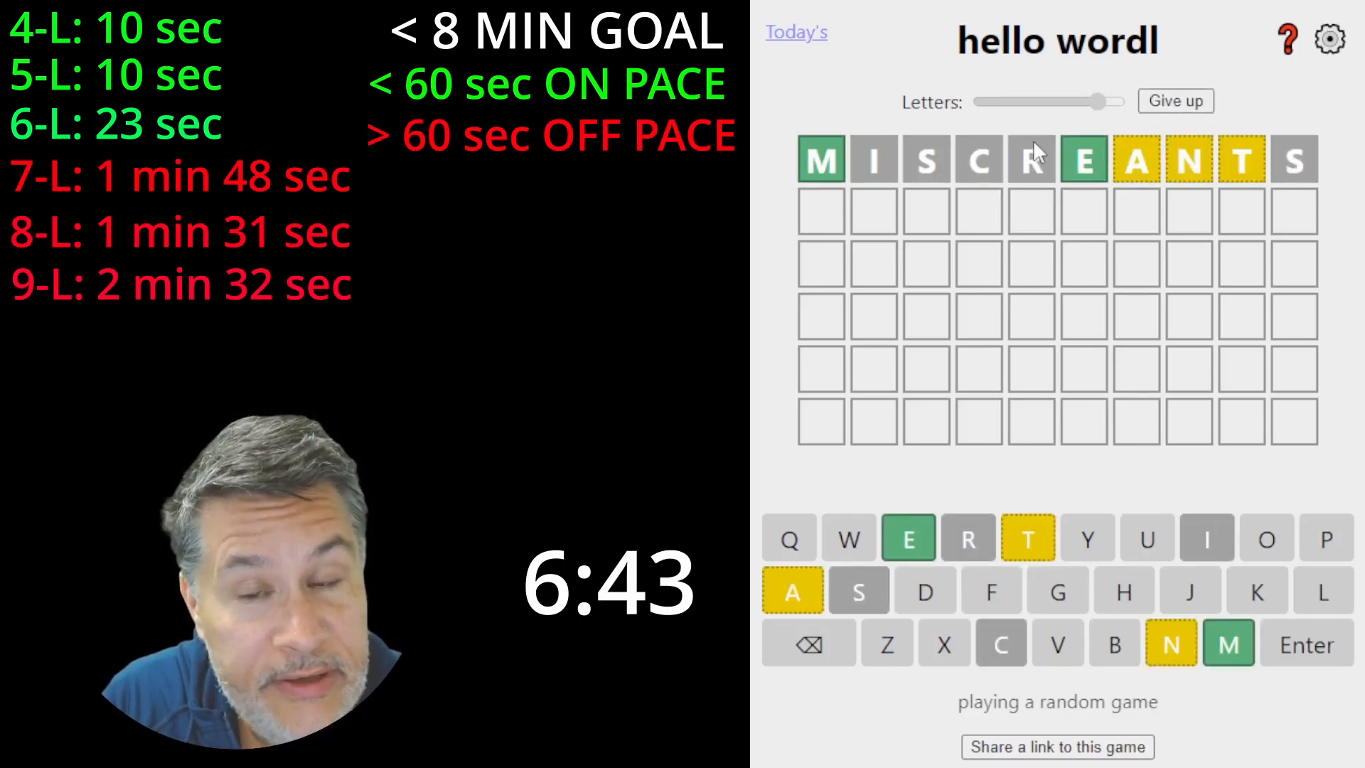
{"action": "type", "text": "ANAGEMENT"}
{"action": "type", "text": "MUNICIP"}
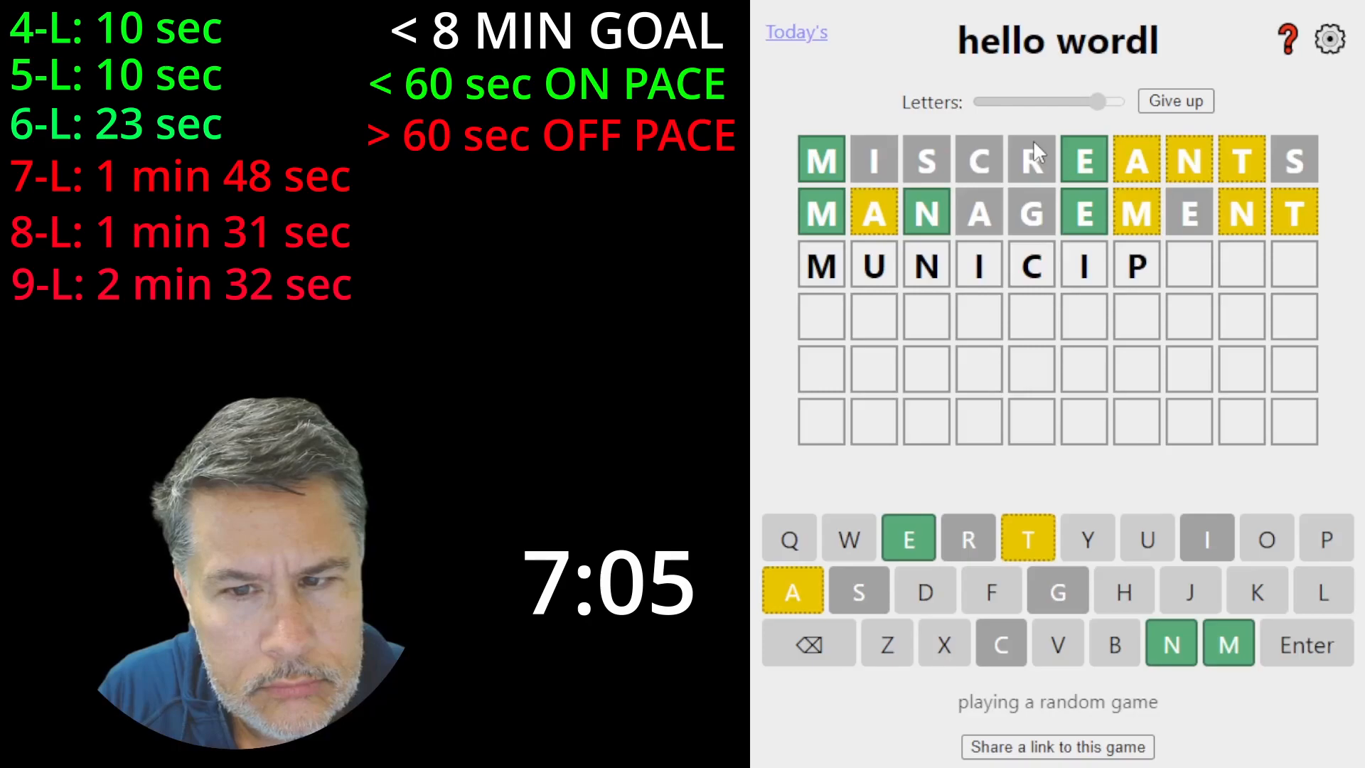
{"action": "key", "text": "Enter"}
{"action": "type", "text": "MON"}
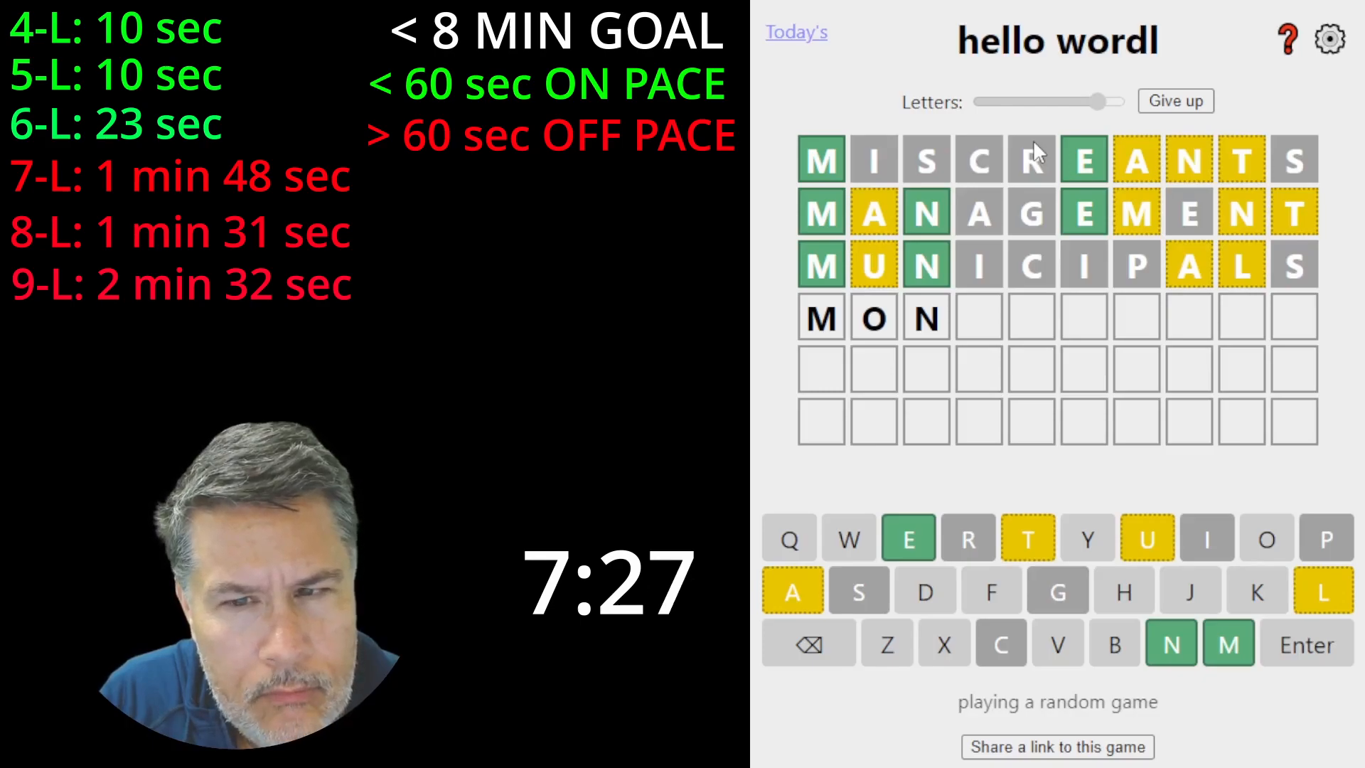
{"action": "type", "text": "UMNE"}
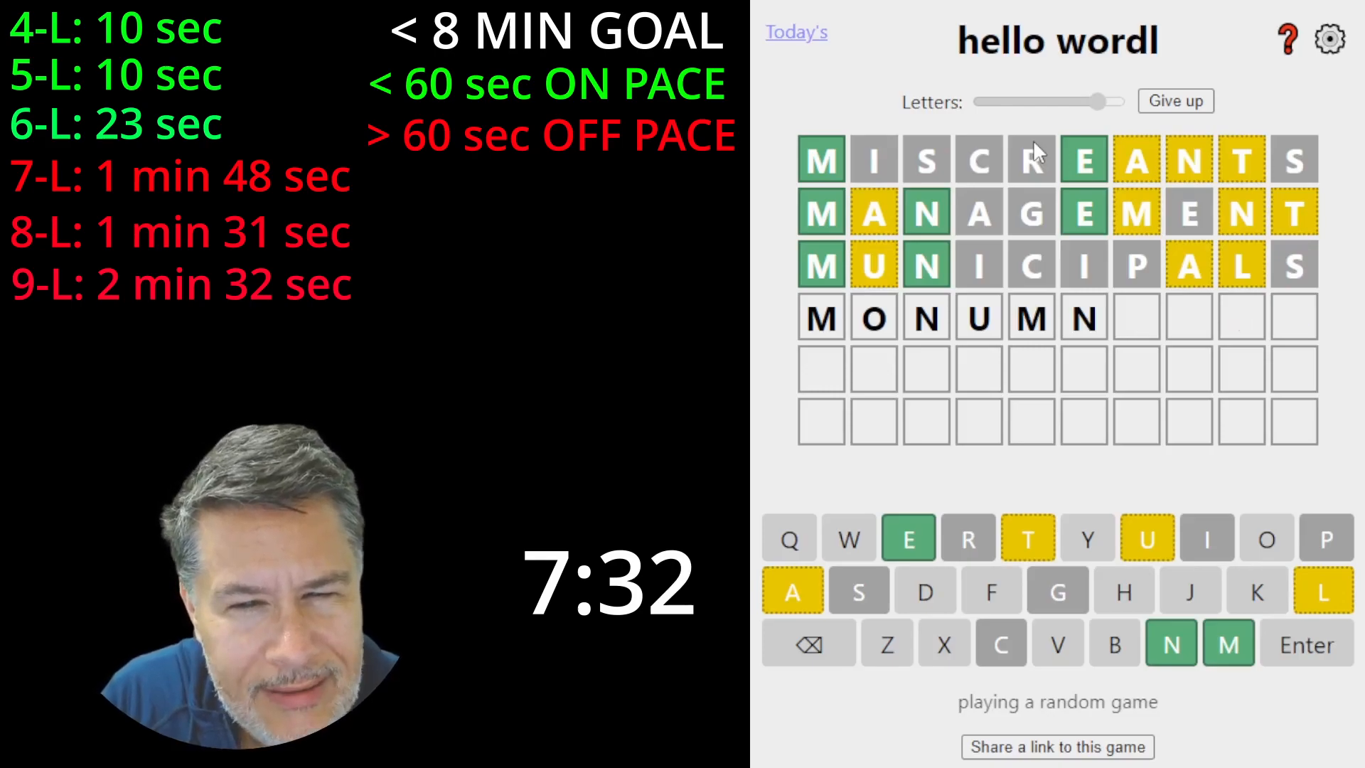
{"action": "key", "text": "Enter"}
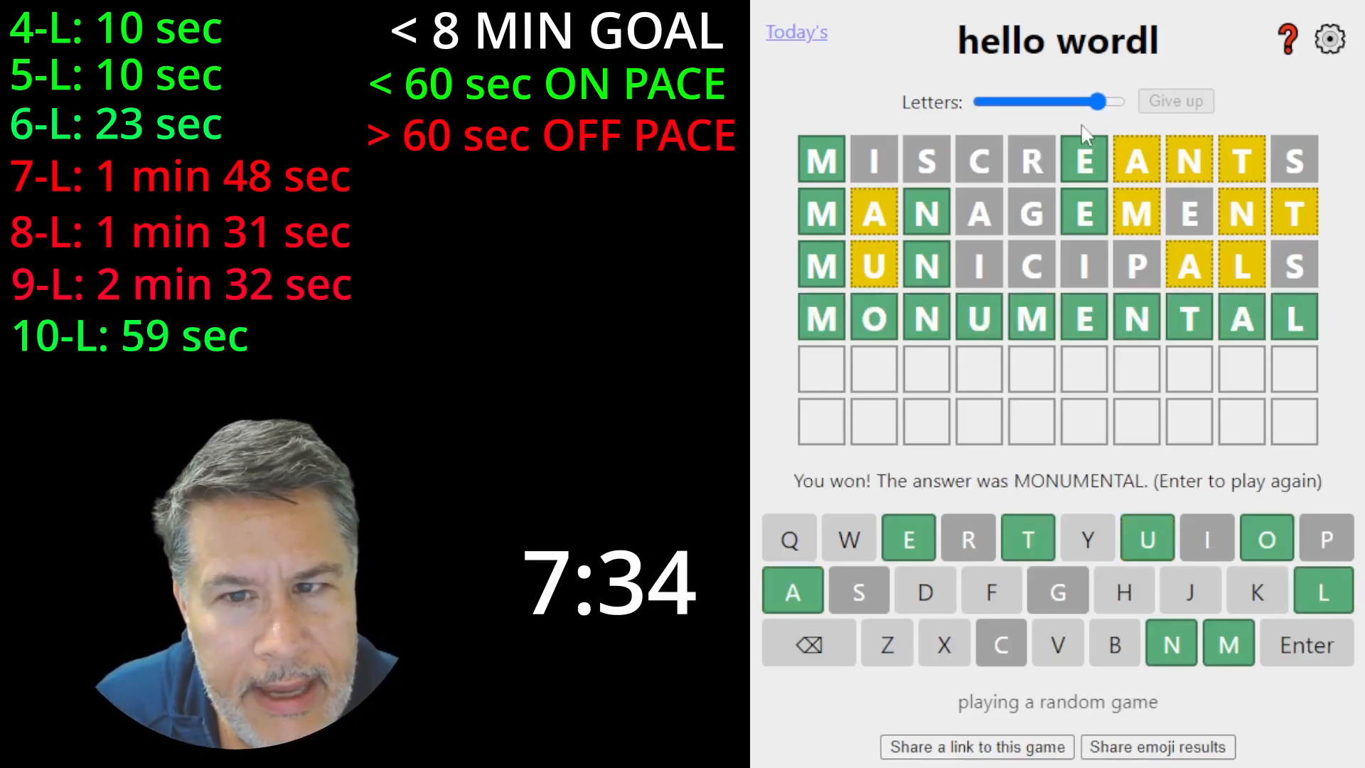
Start an eleven-letter game and guess PERSONALITY, DEMOGRAPHIC, CLANDESTINE, then STATISTICAL.
{"action": "key", "text": "enter"}
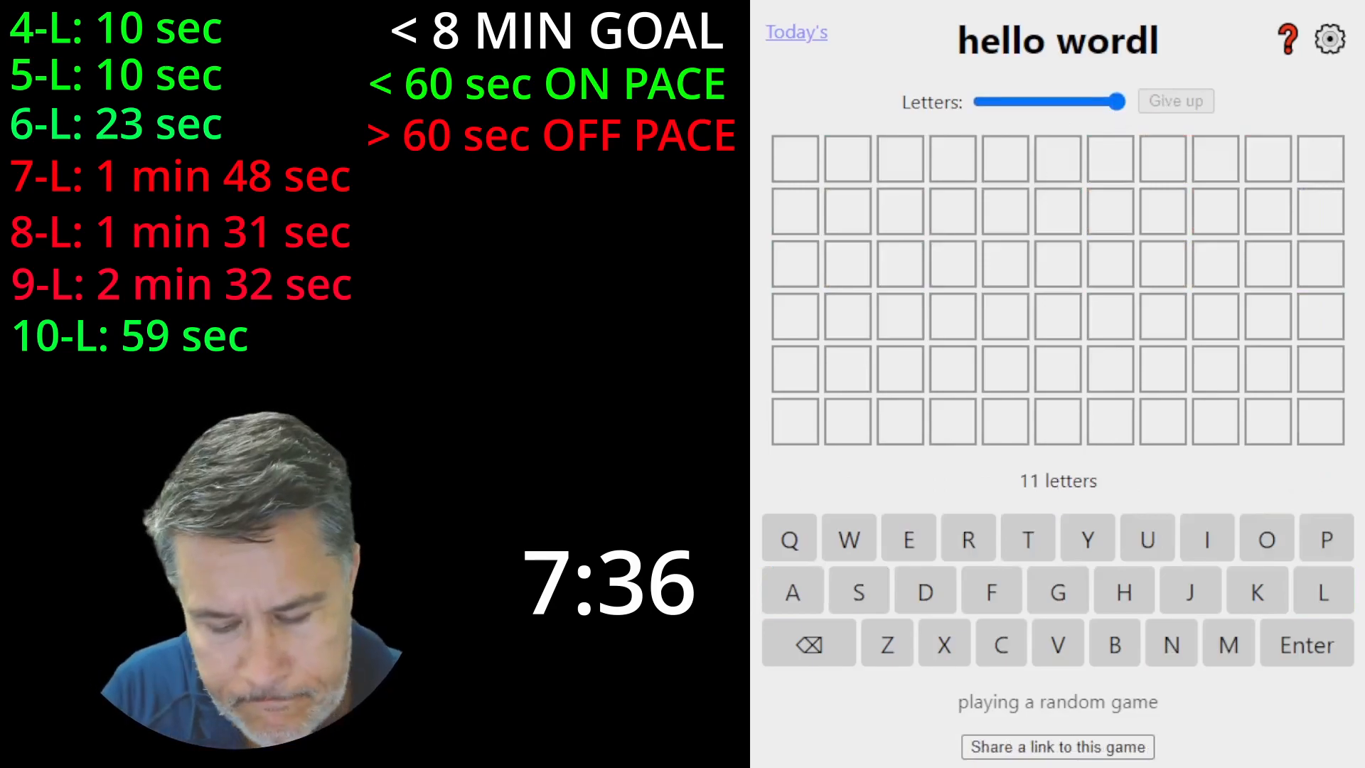
{"action": "type", "text": "PERSONALITY"}
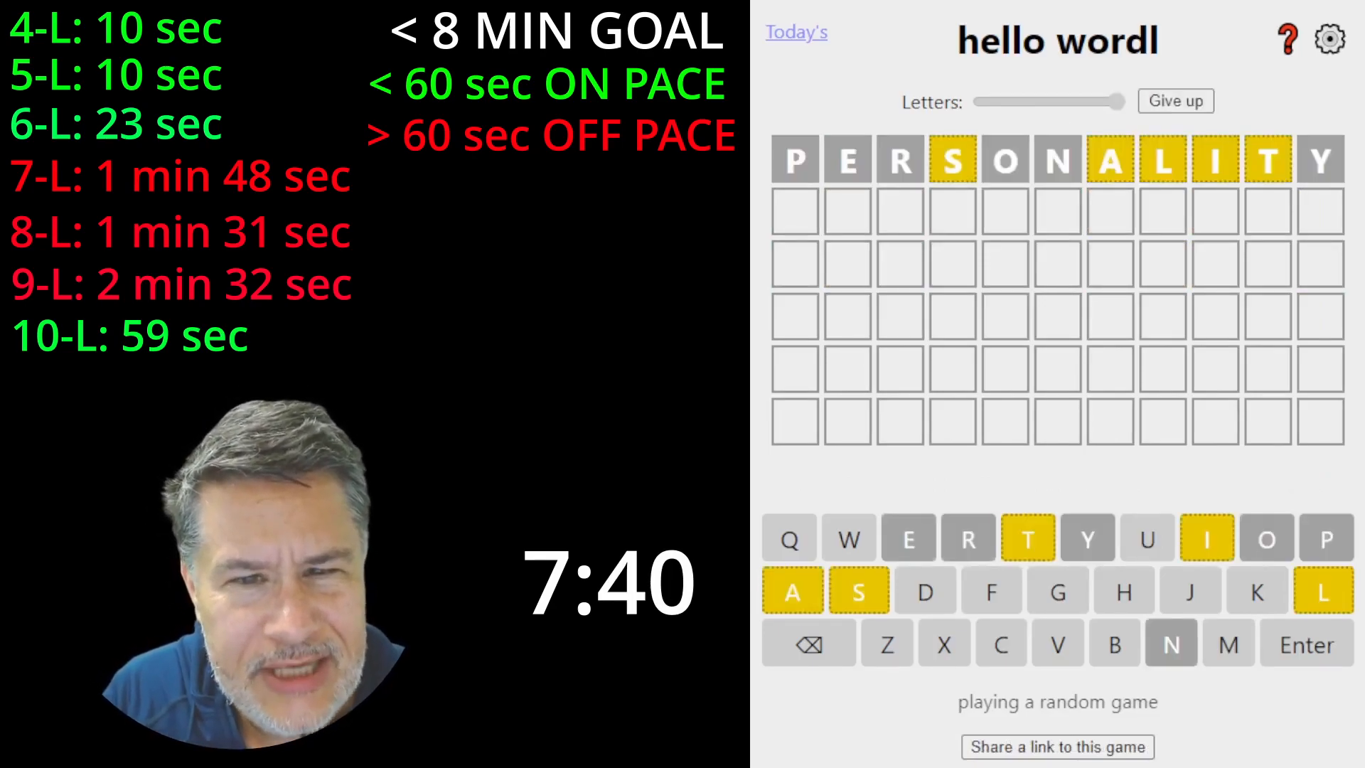
{"action": "type", "text": "E"}
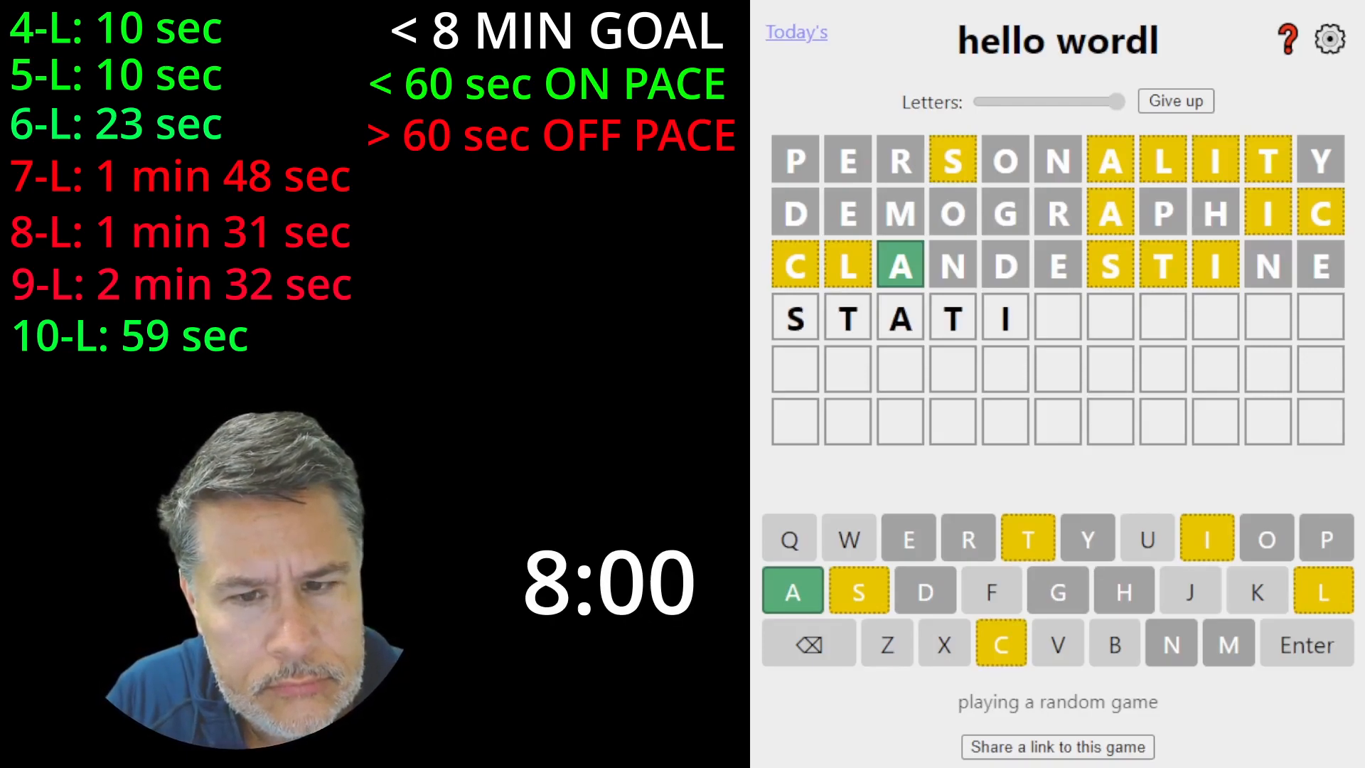
{"action": "key", "text": "Enter"}
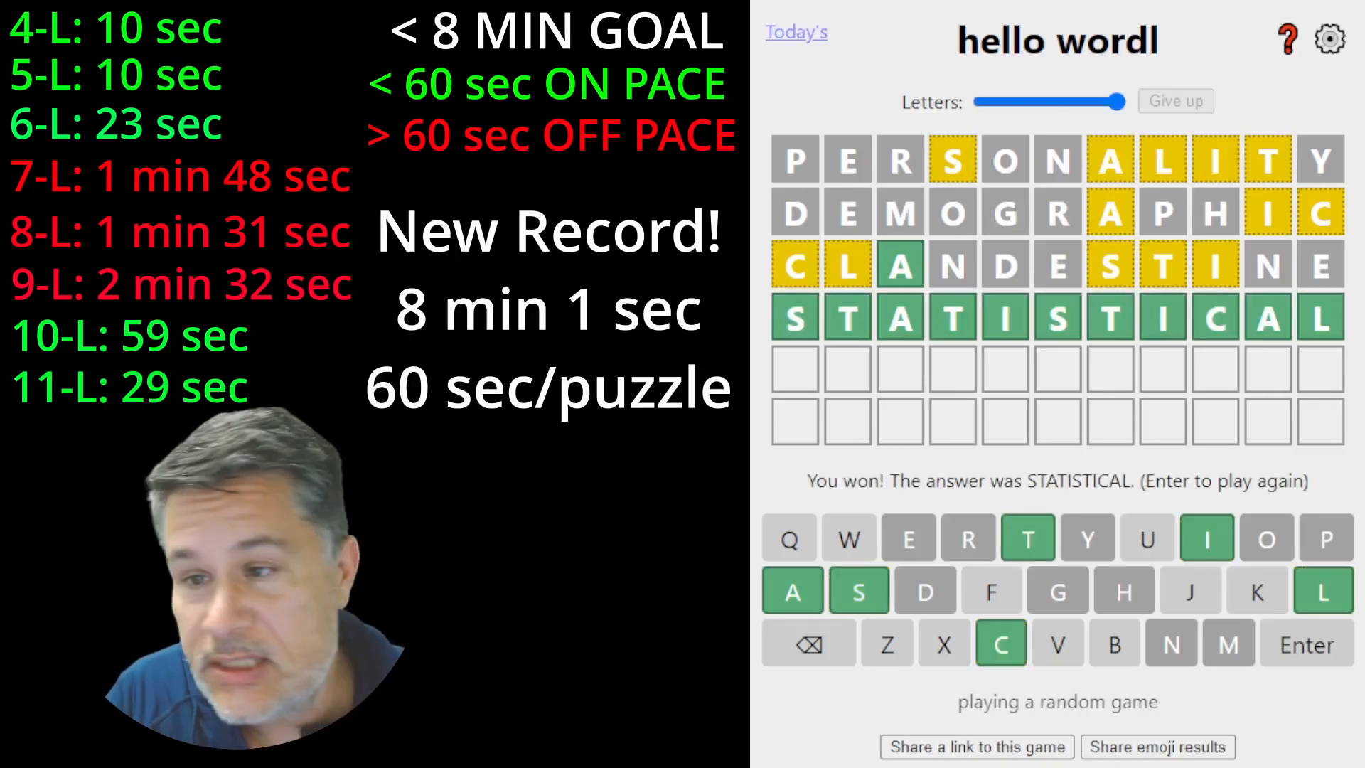